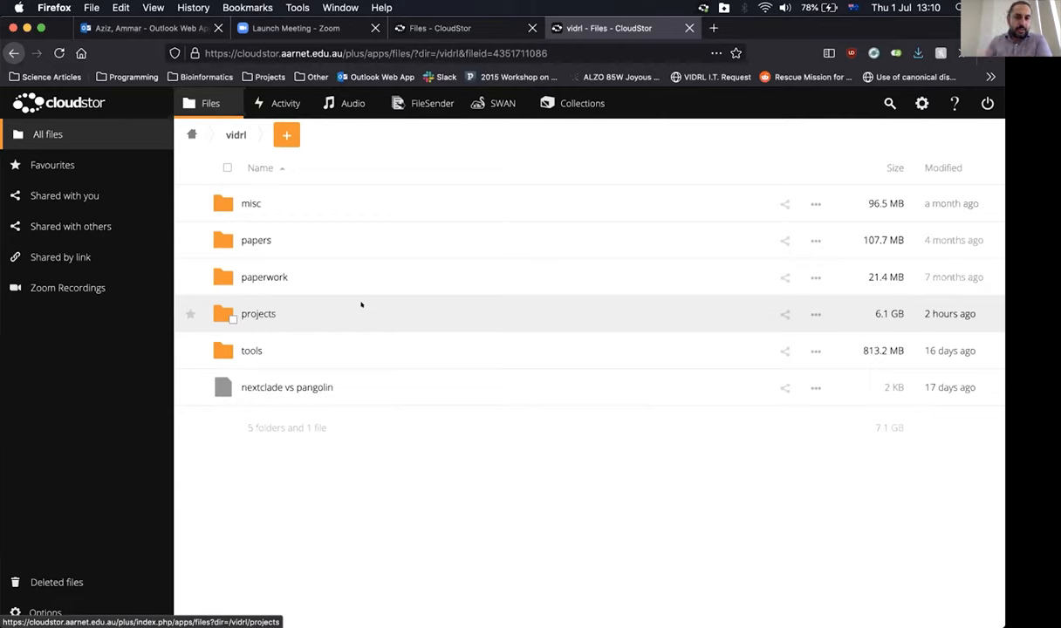
mouse_move(395, 484)
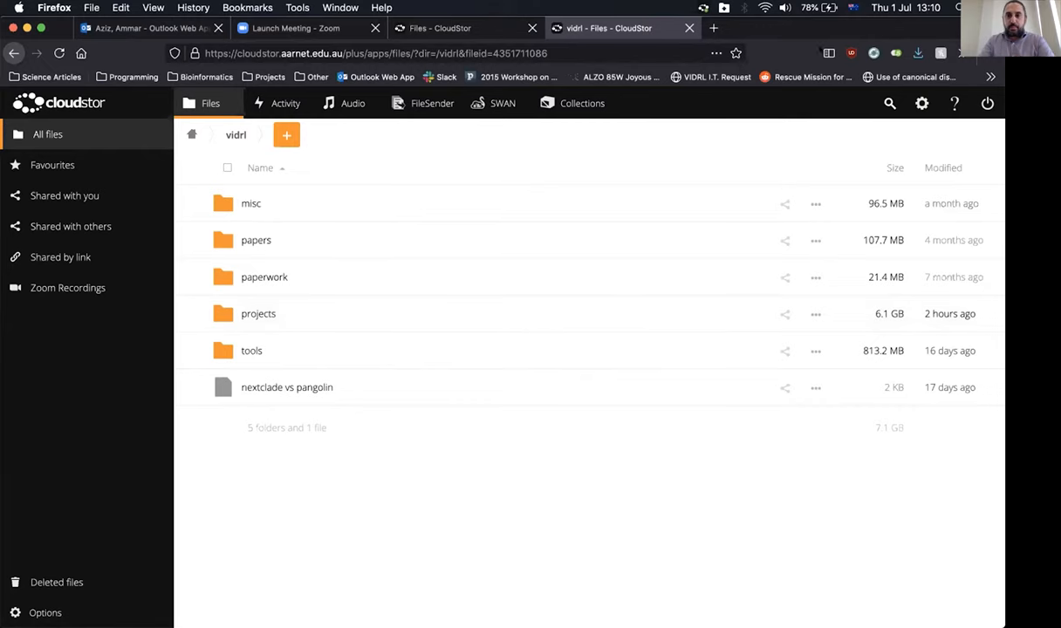
mouse_move(595, 542)
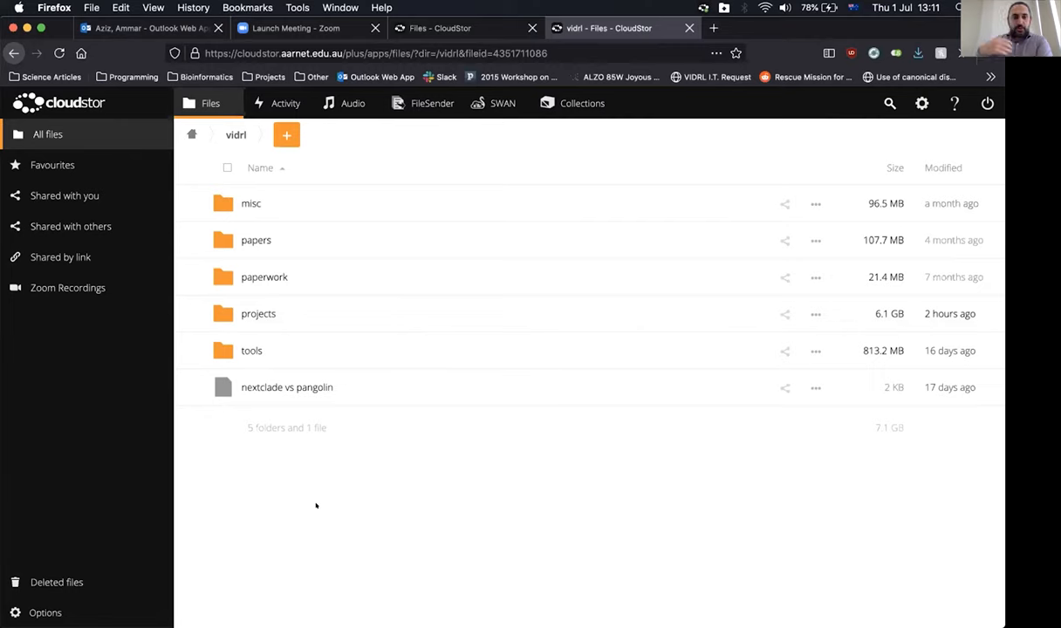
mouse_move(765, 382)
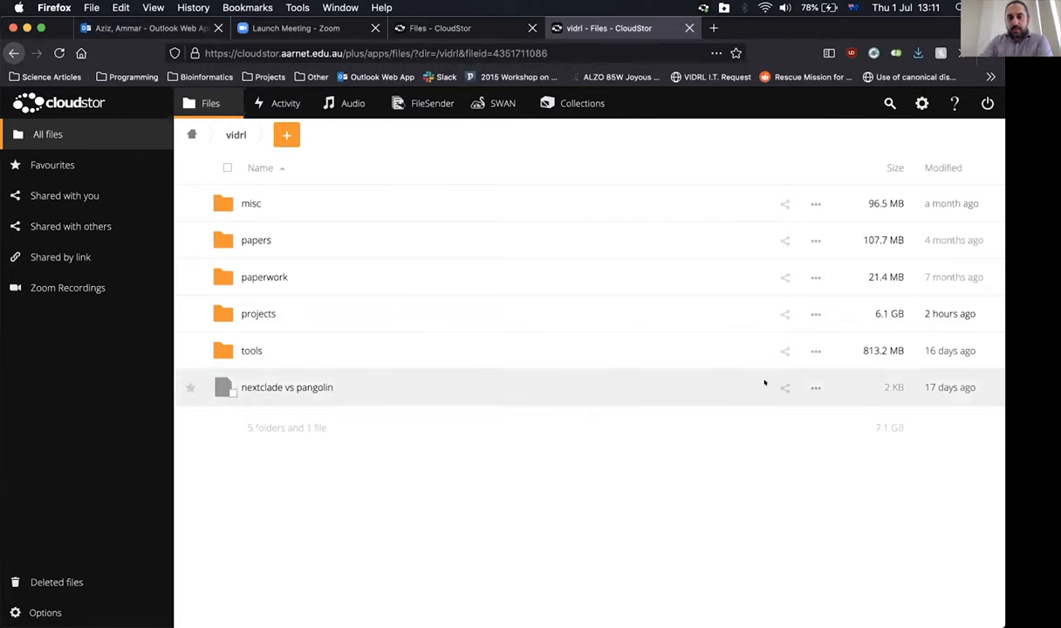
Show details for the nextclade vs pangolin file, then view table of genotypes.doc versions in rsv_homo
left_click(815, 387)
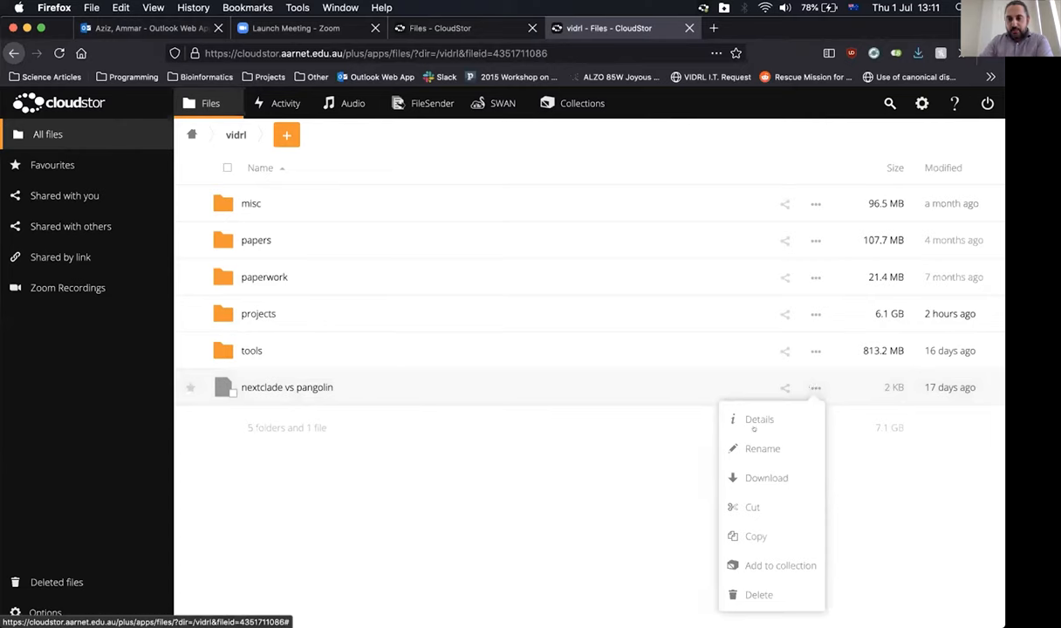
left_click(760, 419)
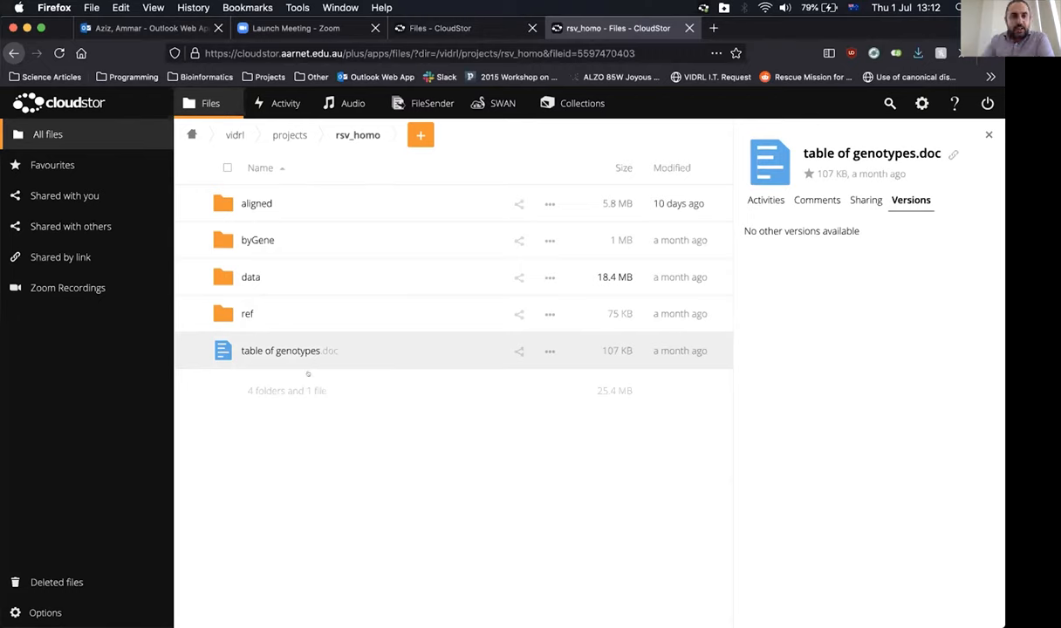
mouse_move(582, 103)
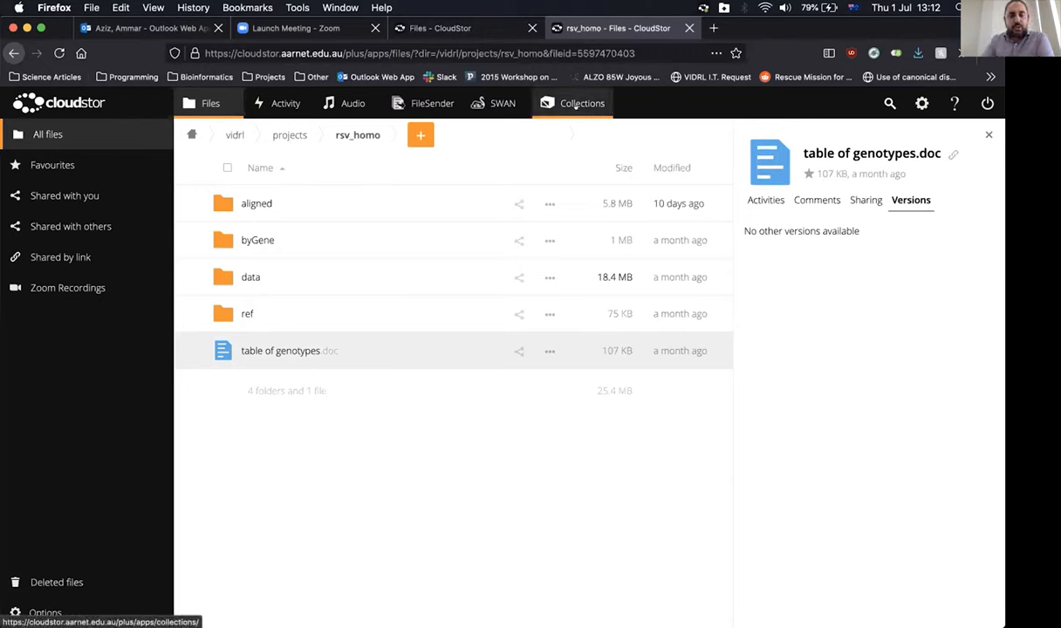
Switch to Collections to show the empty 'test' collection with parties, description and rights
left_click(582, 103)
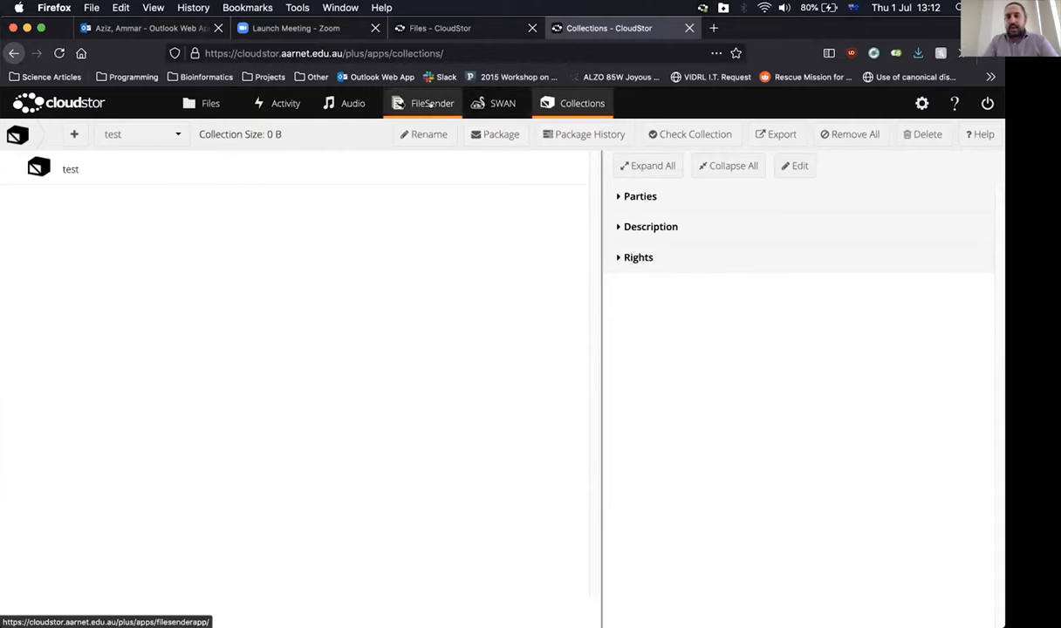
Open FileSender and scroll through its file selection, encryption, expiry and link options
left_click(432, 103)
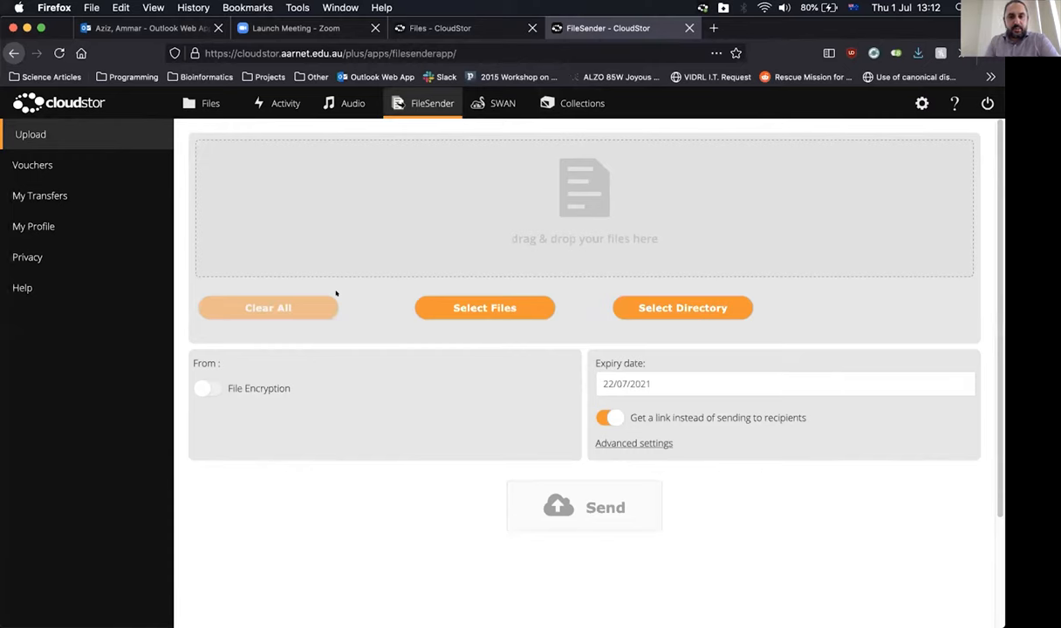
scroll("down", 3)
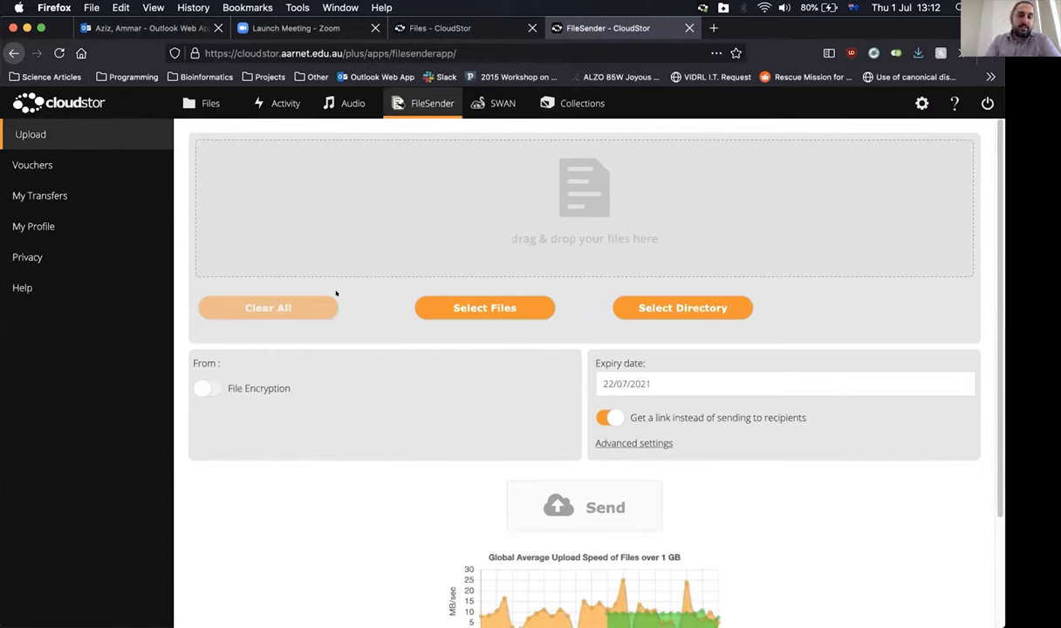
scroll("down", 3)
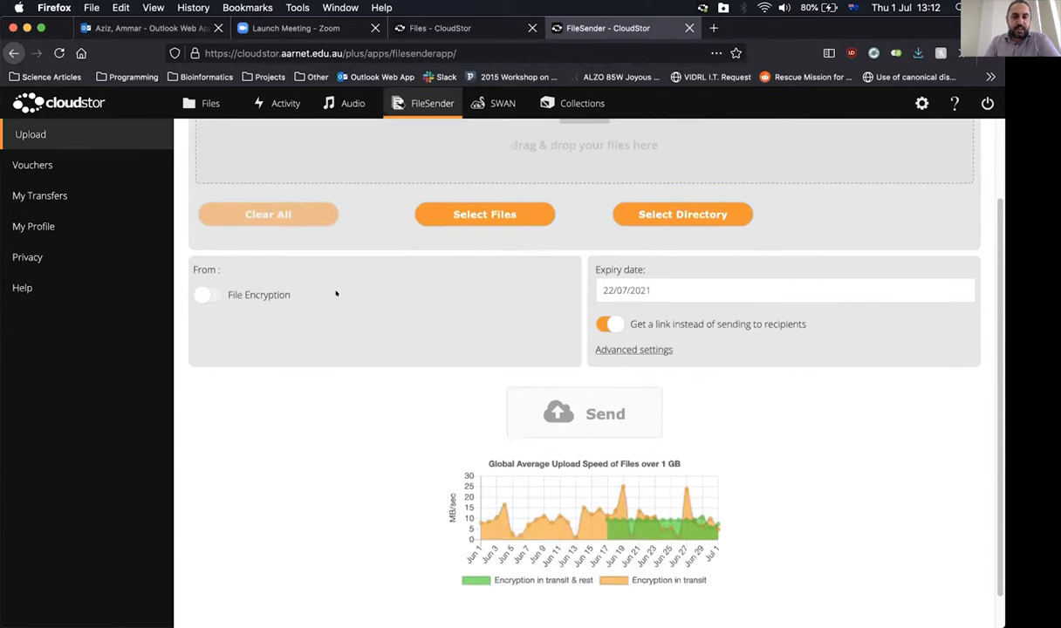
scroll("down", 3)
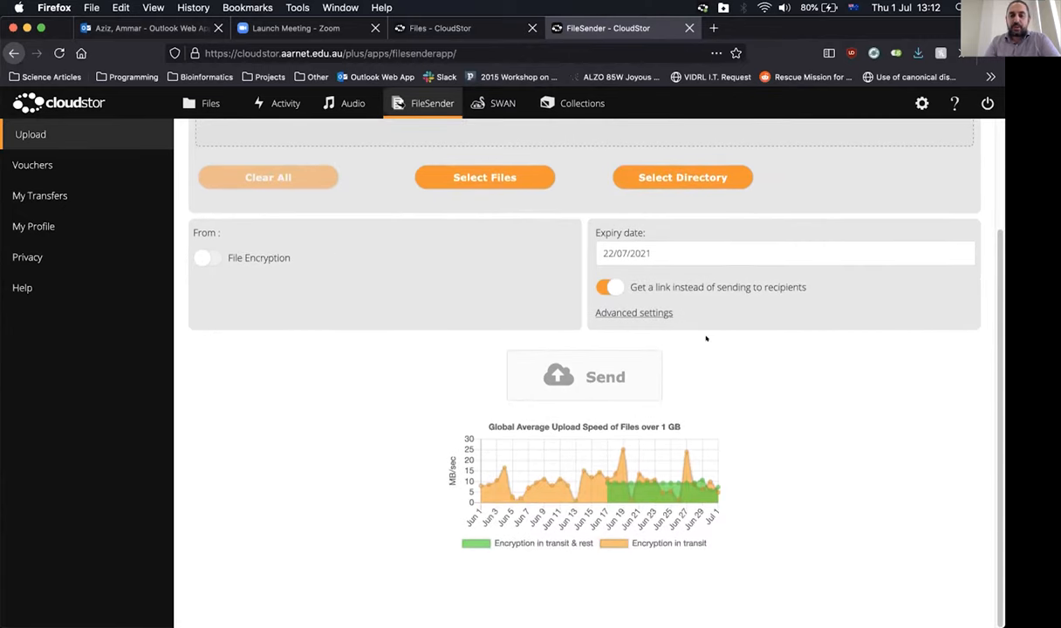
mouse_move(875, 361)
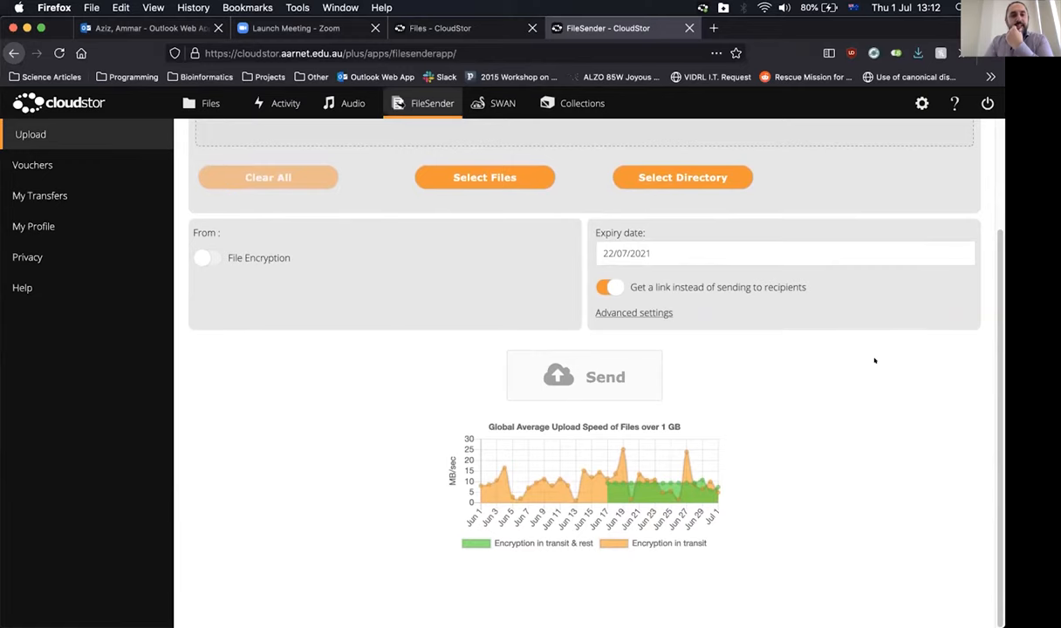
scroll("up", 3)
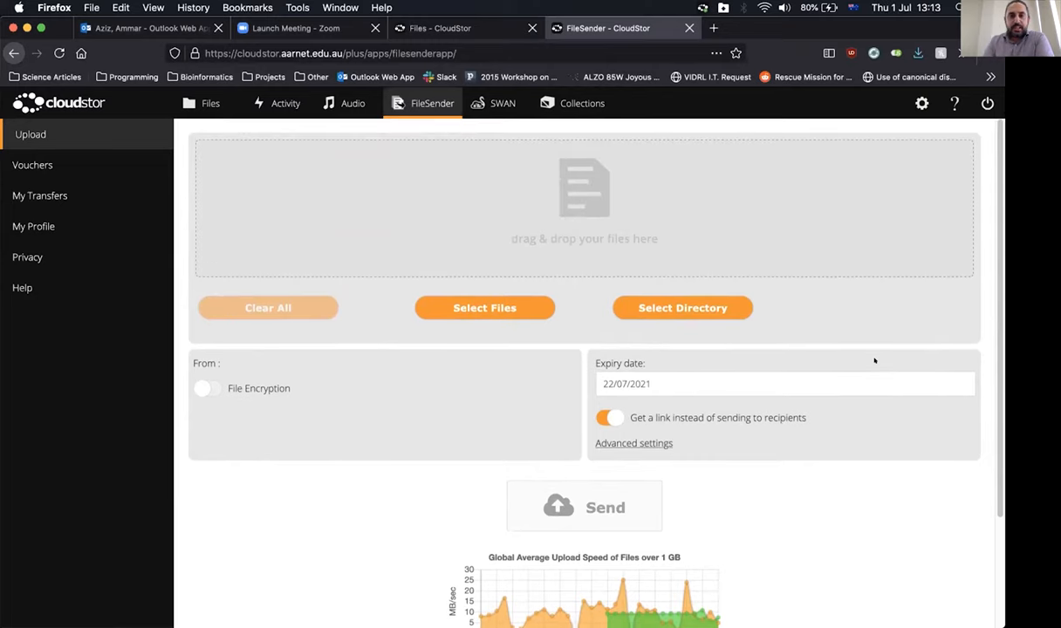
mouse_move(35, 165)
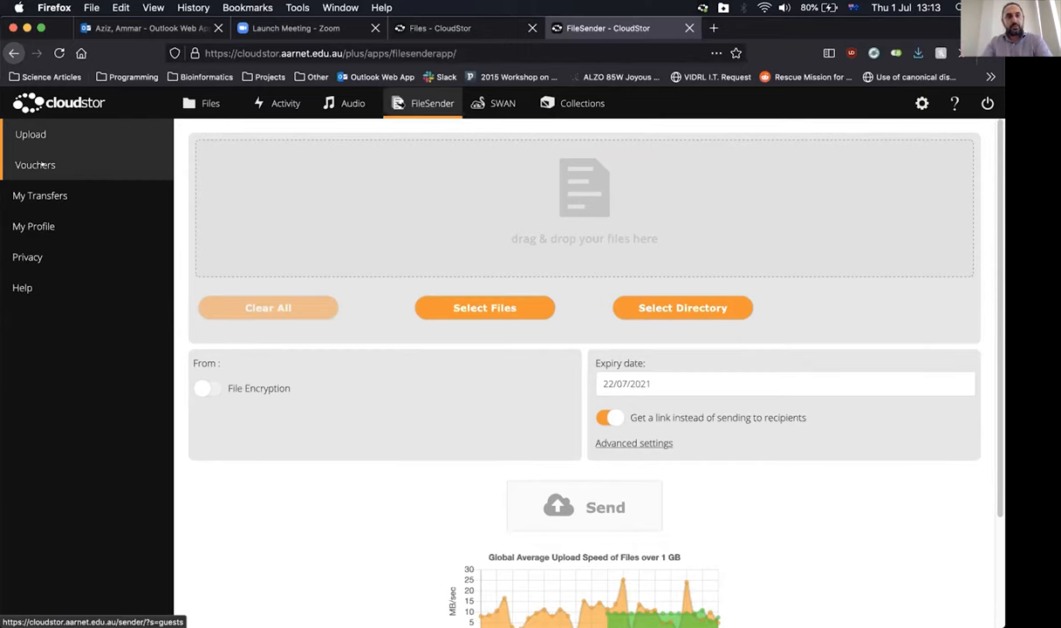
Open FileSender Vouchers and scroll through the recipient, subject, message form and voucher lists
left_click(35, 165)
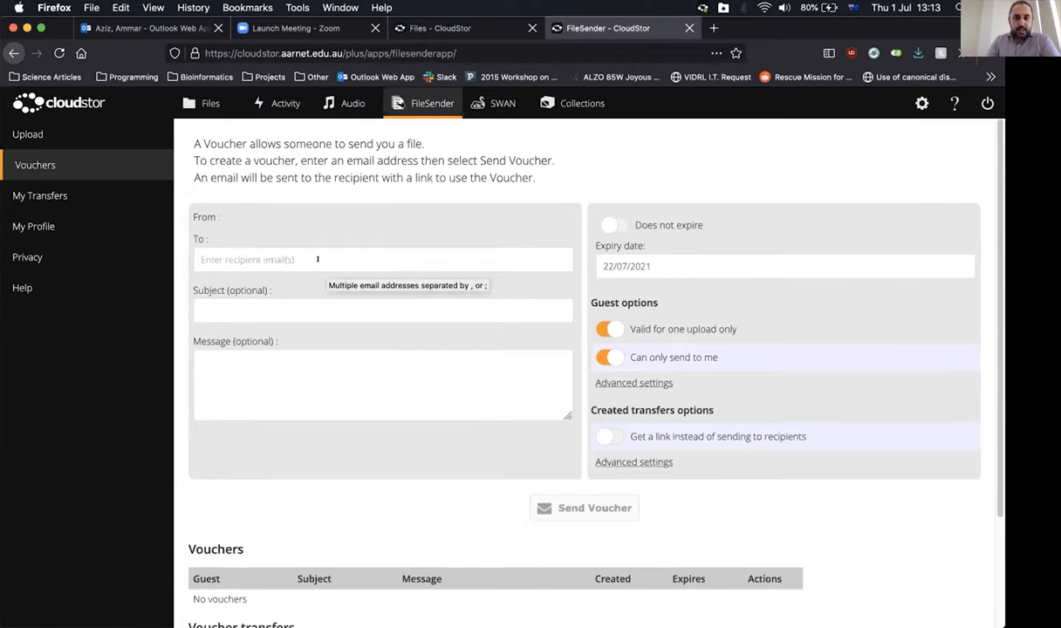
scroll("down", 3)
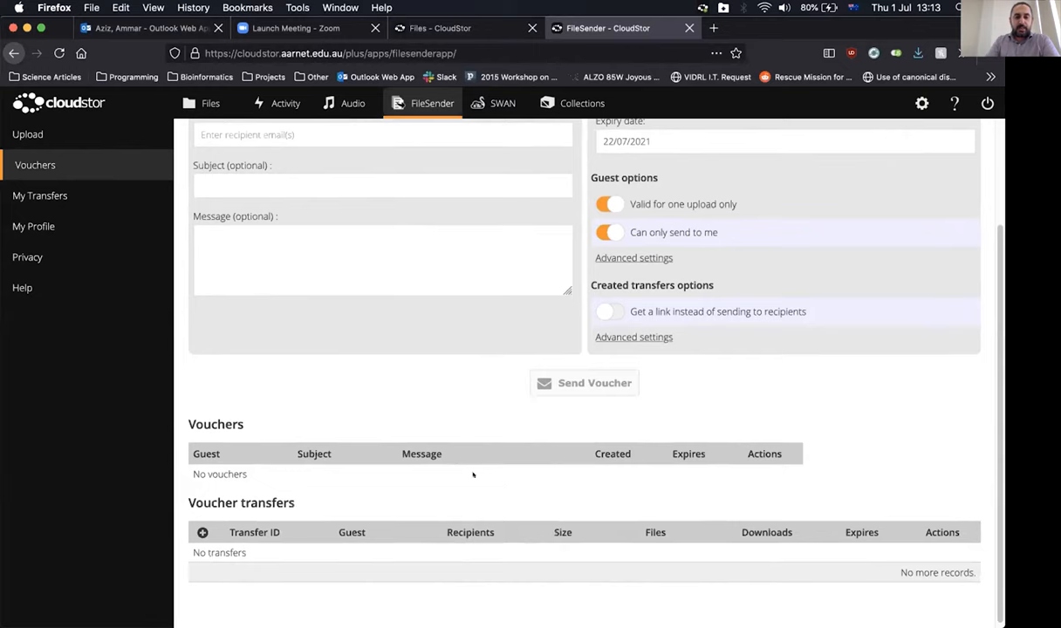
mouse_move(338, 385)
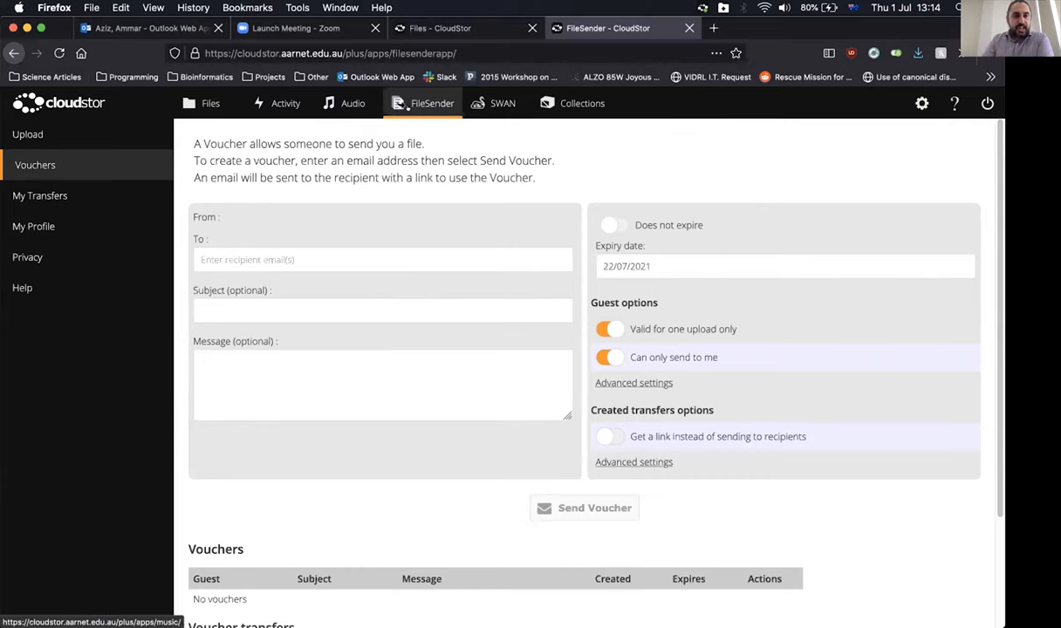
Go back to the FileSender upload page and scroll down it
left_click(31, 133)
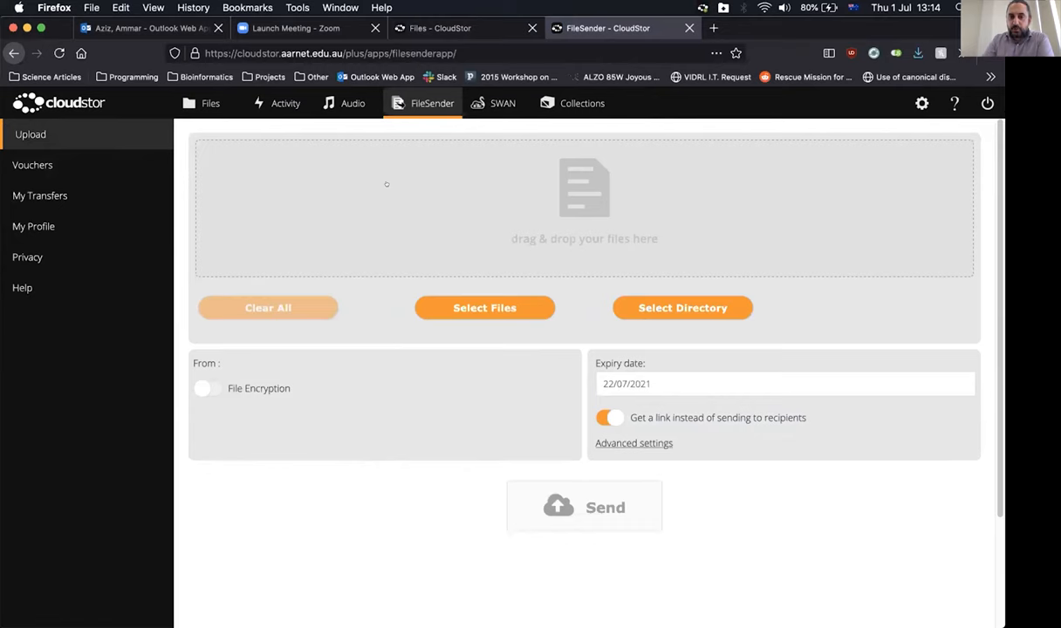
scroll("down", 3)
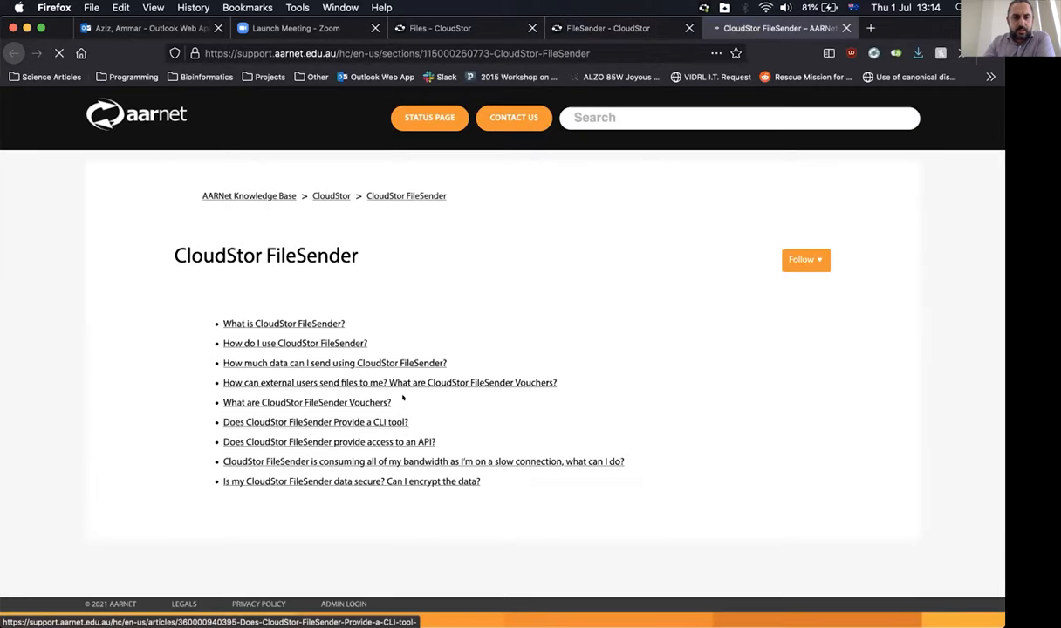
Read the 'Does CloudStor FileSender Provide a CLI tool?' article, then return to FileSender upload
left_click(315, 421)
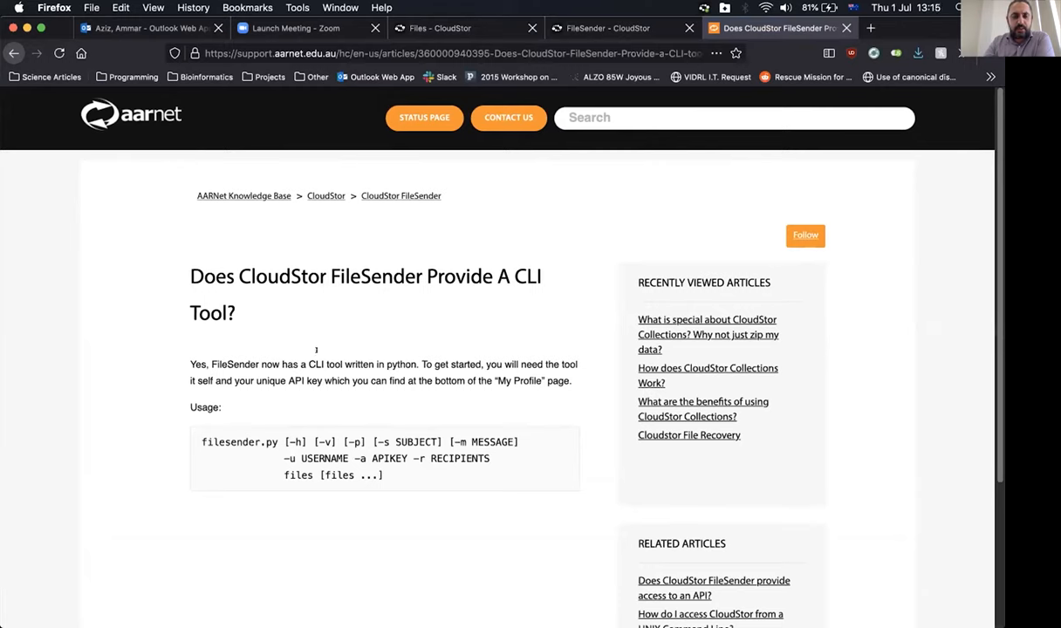
mouse_move(202, 216)
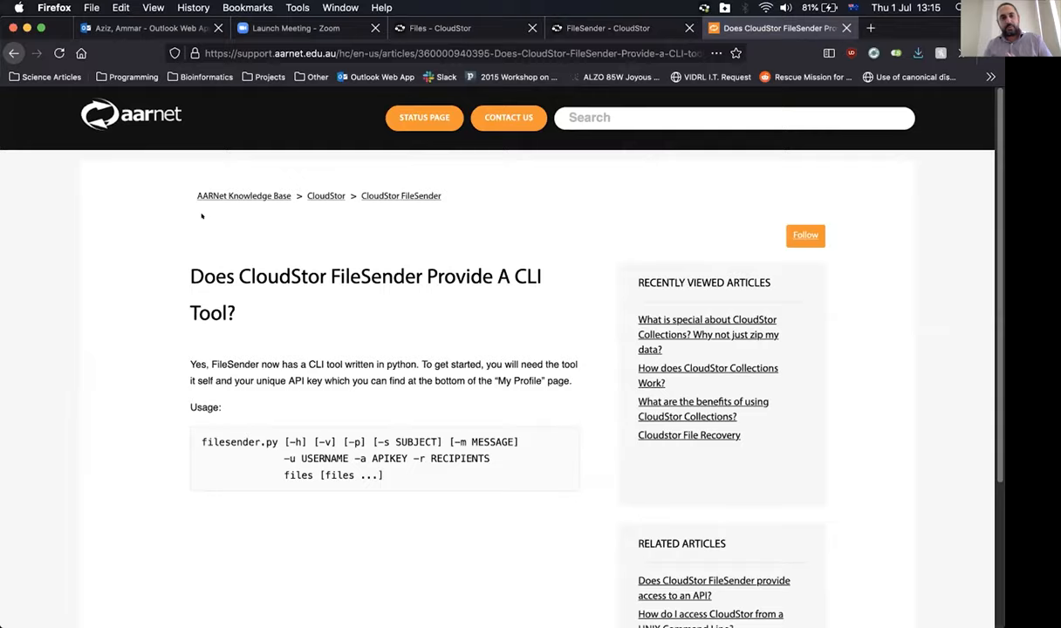
left_click(608, 27)
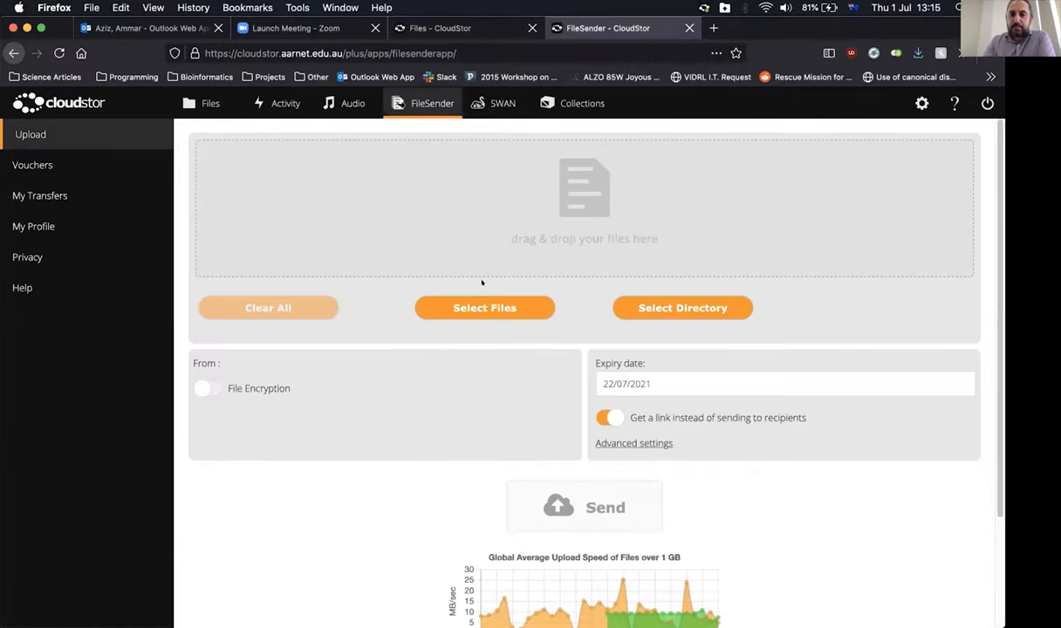
mouse_move(507, 194)
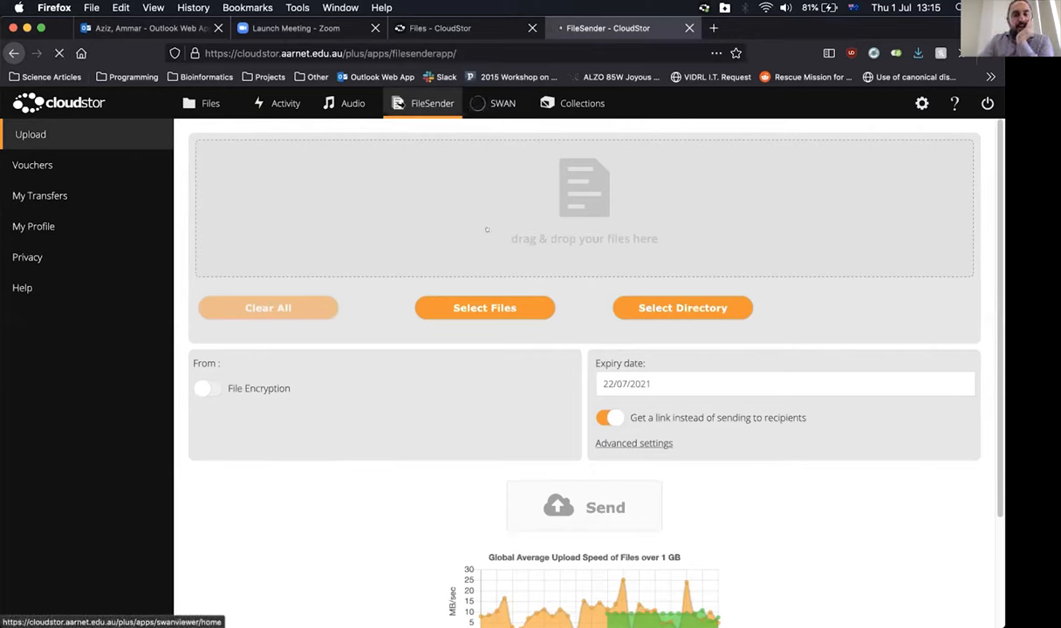
Open the SWAN workspace and start a fresh Terminal session from the launcher
left_click(502, 103)
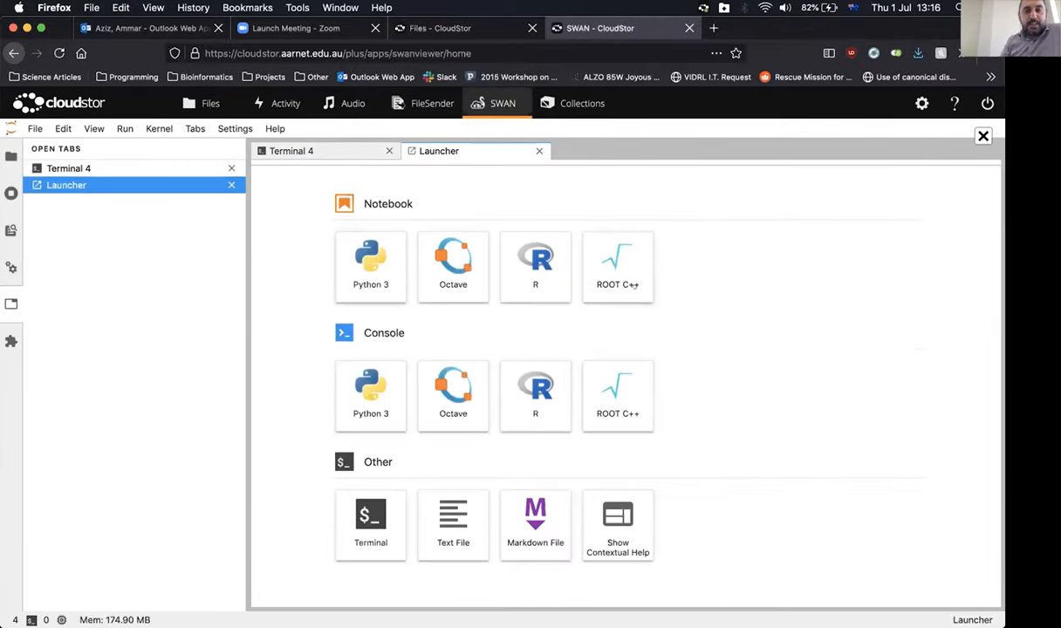
mouse_move(342, 272)
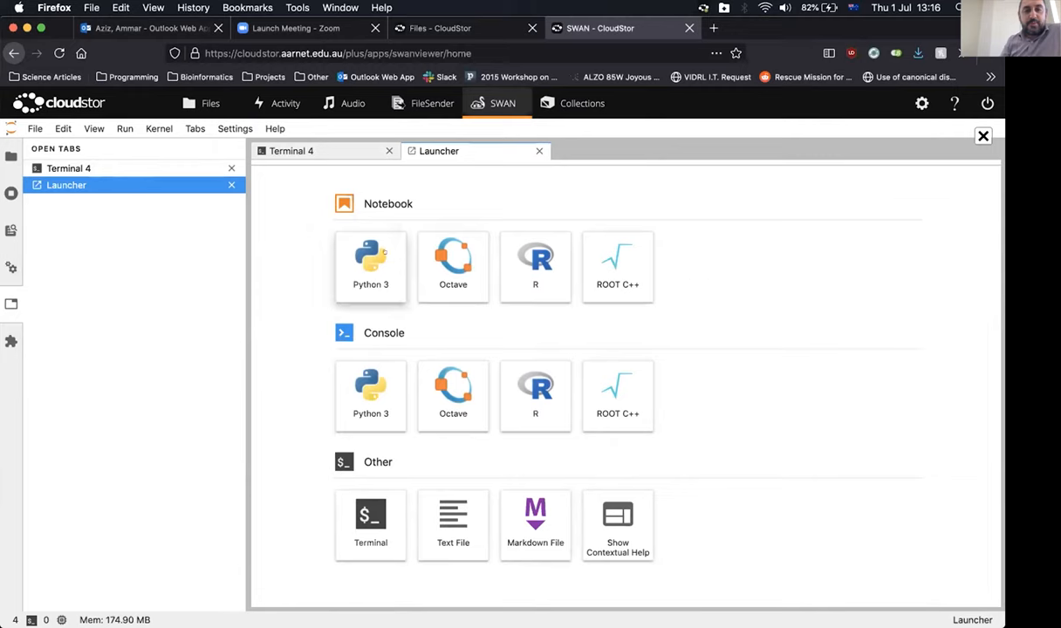
mouse_move(683, 274)
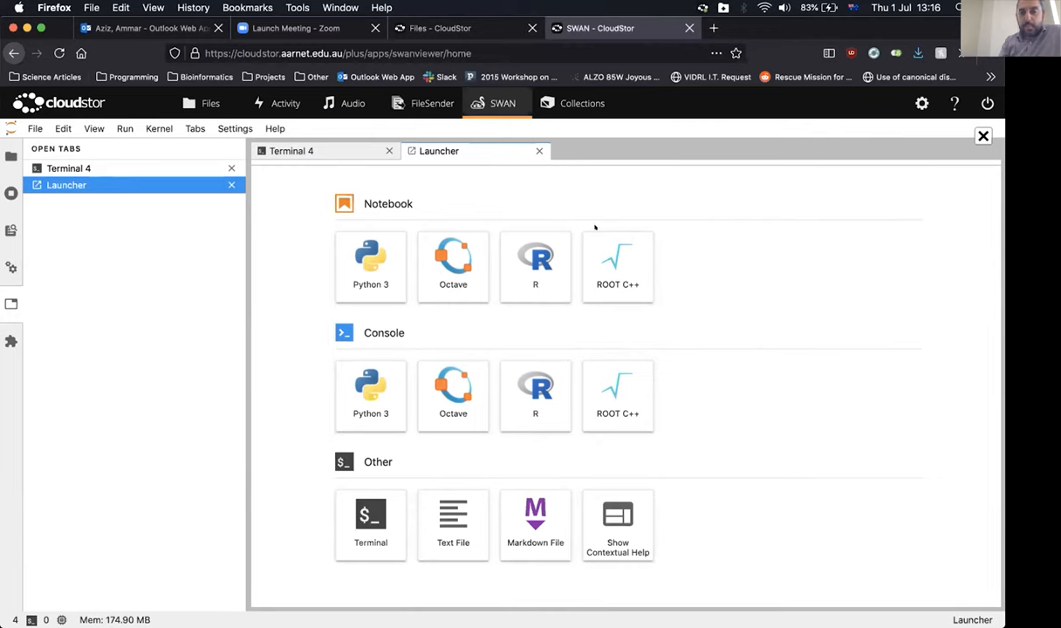
mouse_move(273, 230)
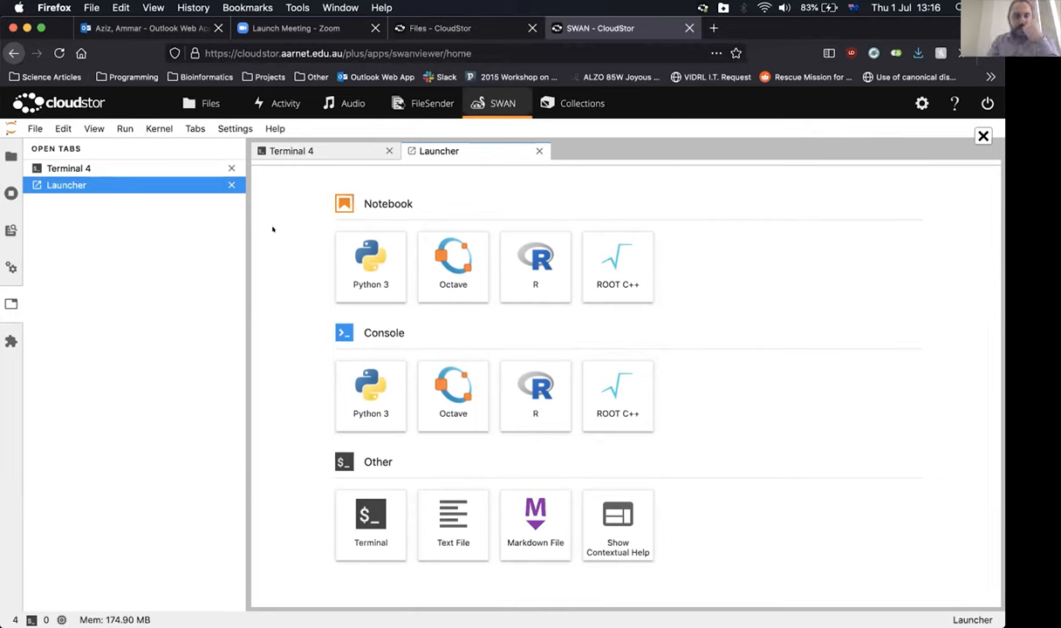
mouse_move(282, 339)
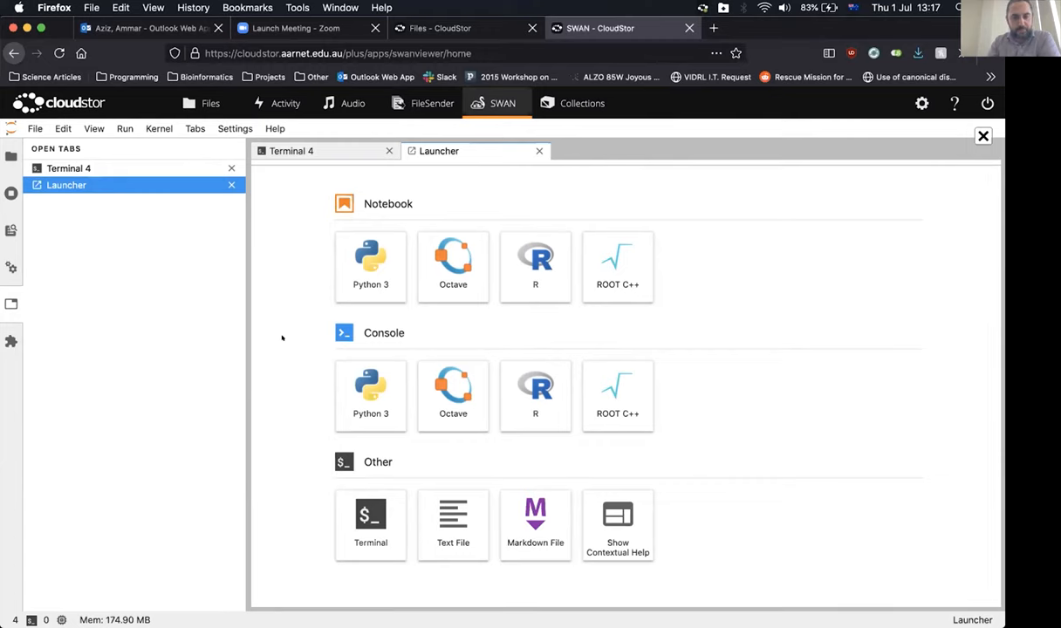
left_click(370, 524)
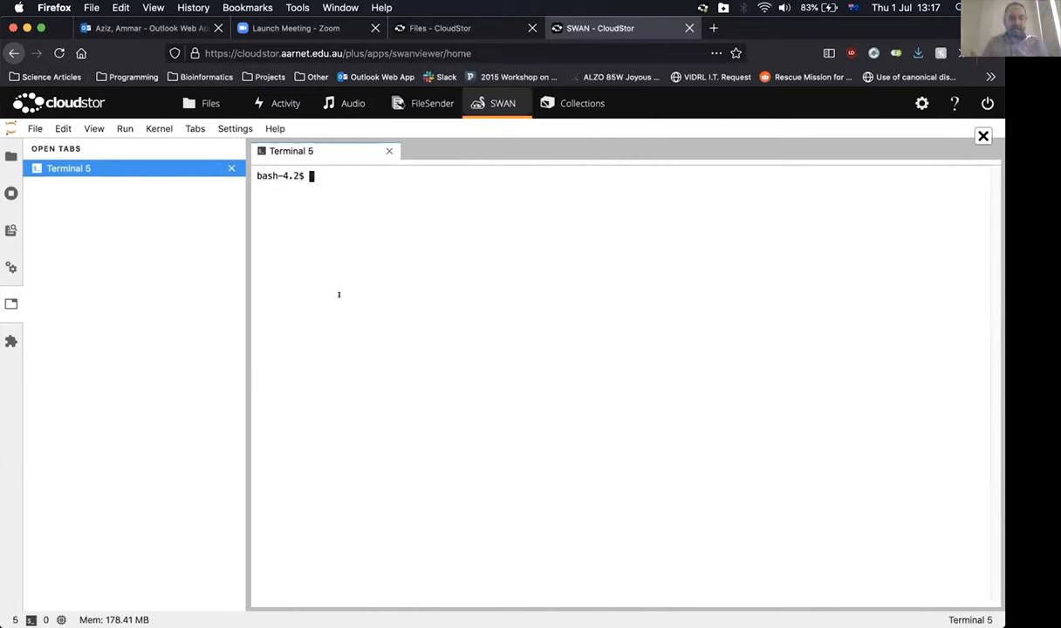
Show the file browser, list cloudstor/vidrl, then create and enter the aarnet_talk folder
left_click(11, 155)
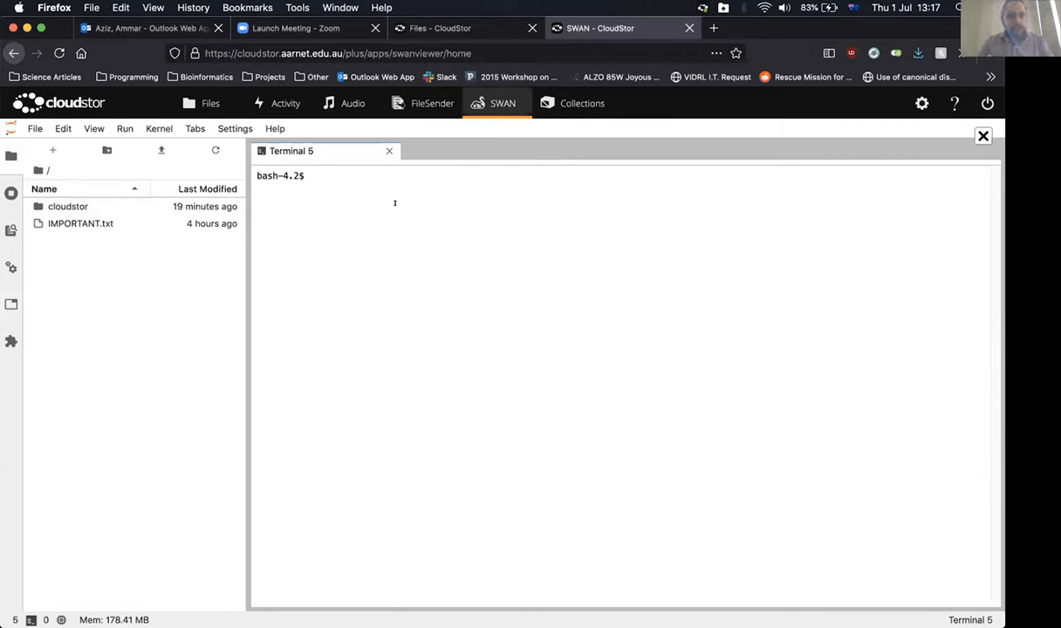
mouse_move(382, 208)
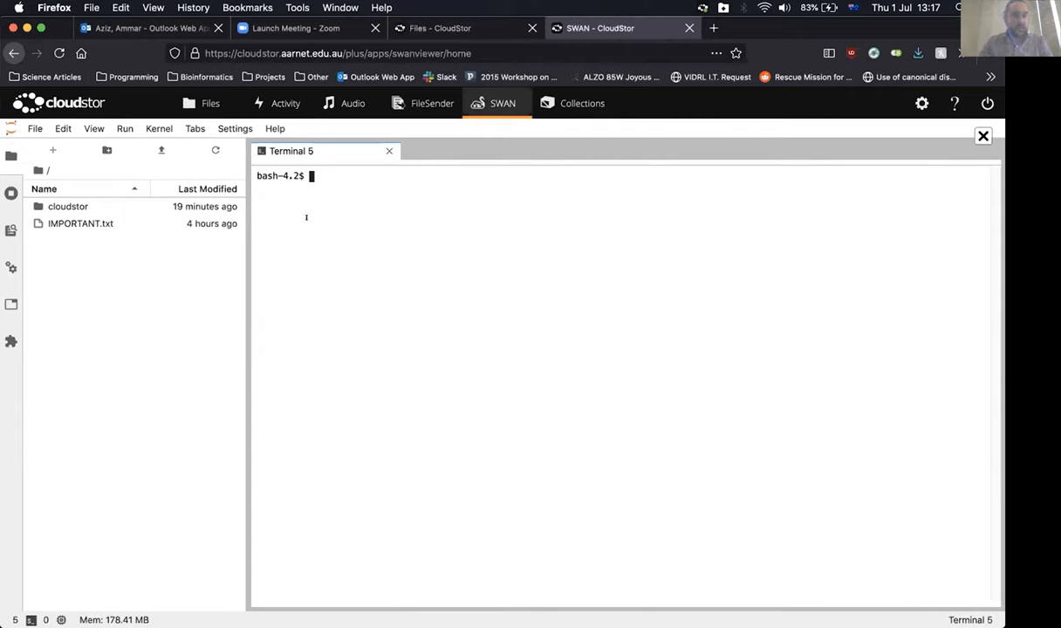
type("ls")
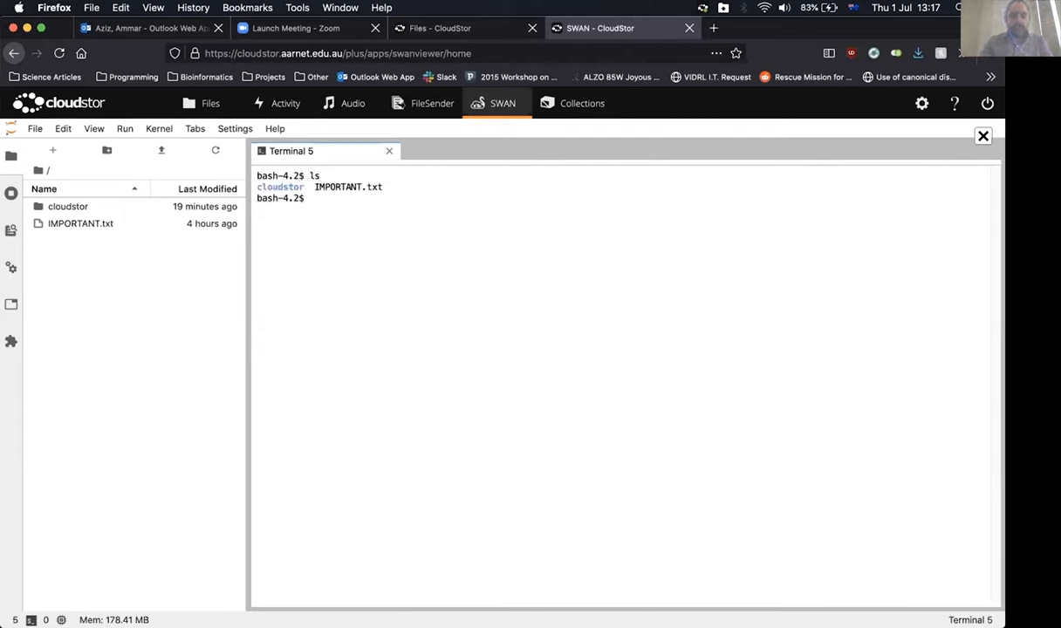
mouse_move(202, 383)
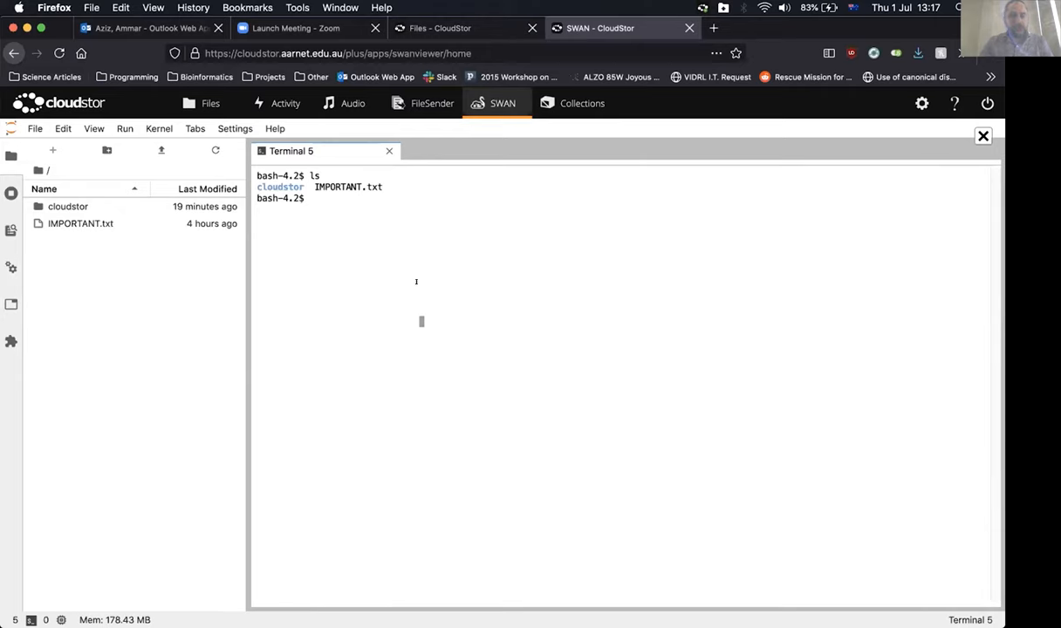
type("ls cloudstor/")
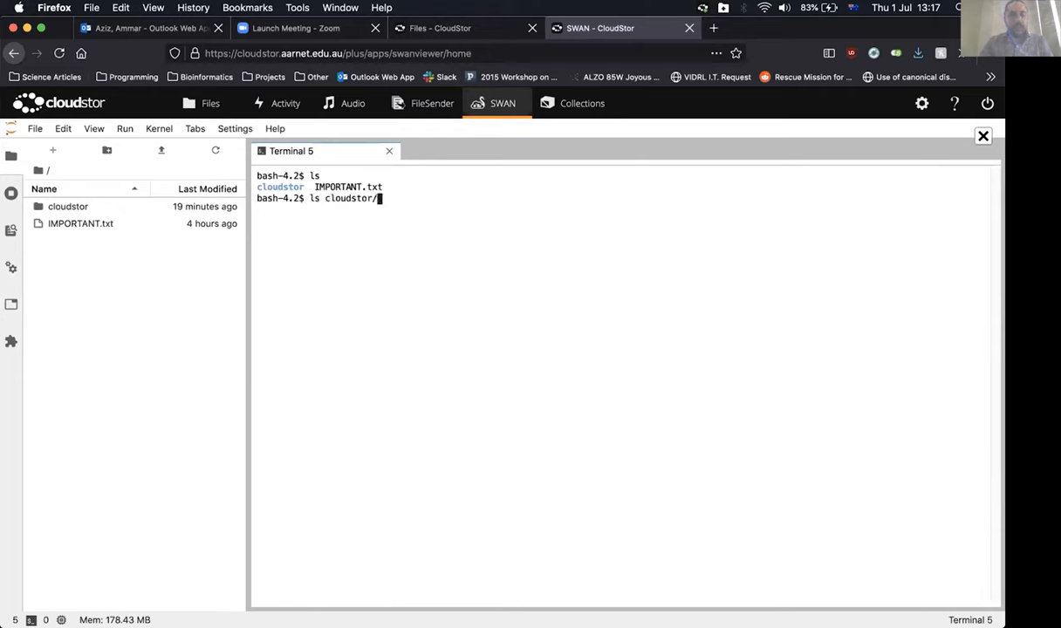
type("vidrl/")
type("cd aarnet_talk/")
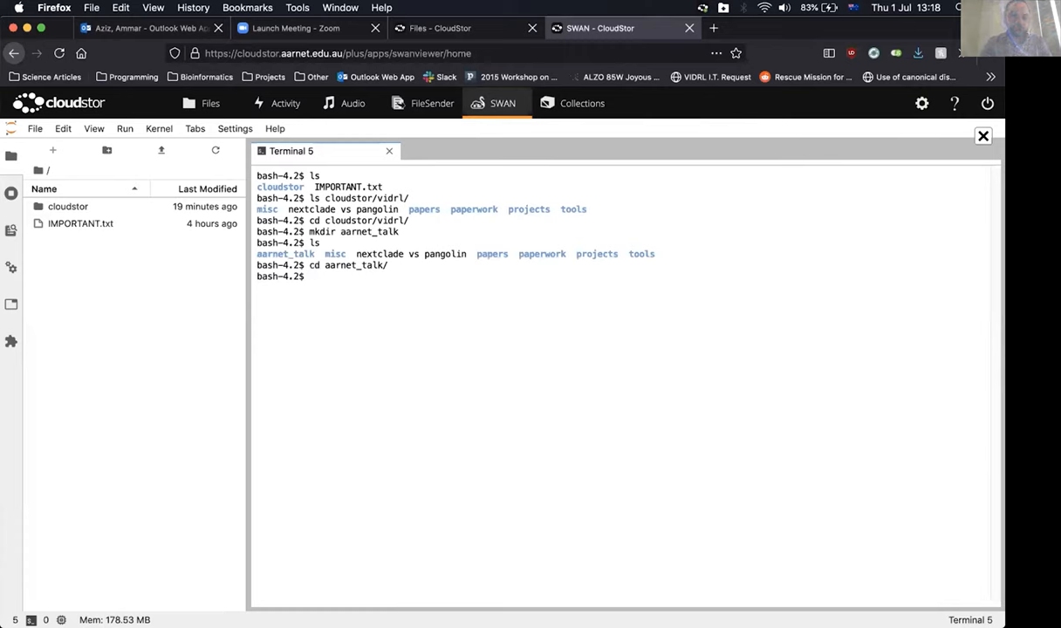
type("ls")
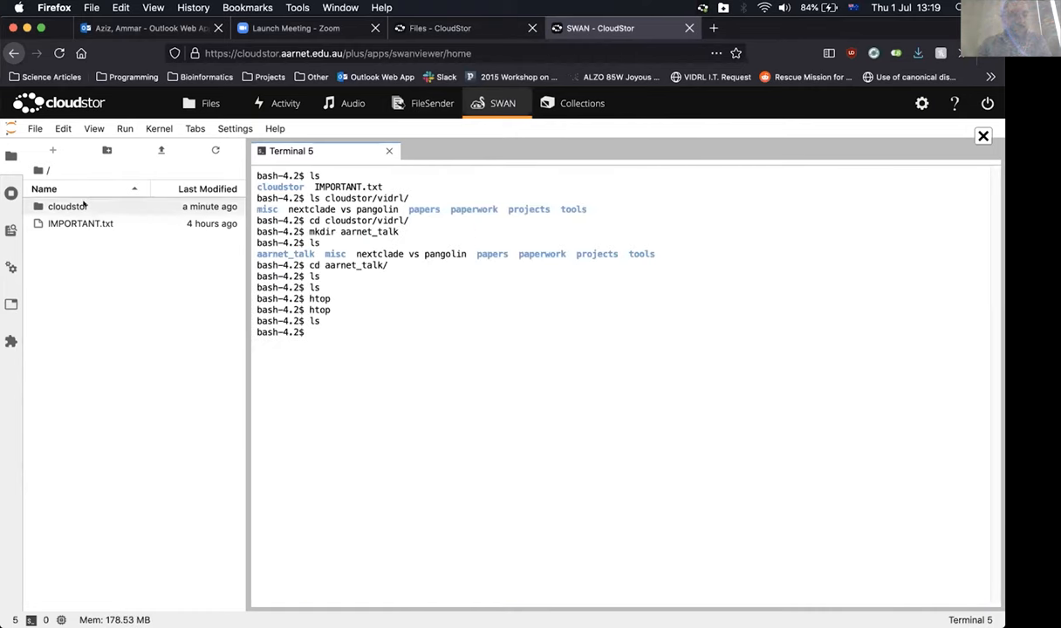
left_click(68, 206)
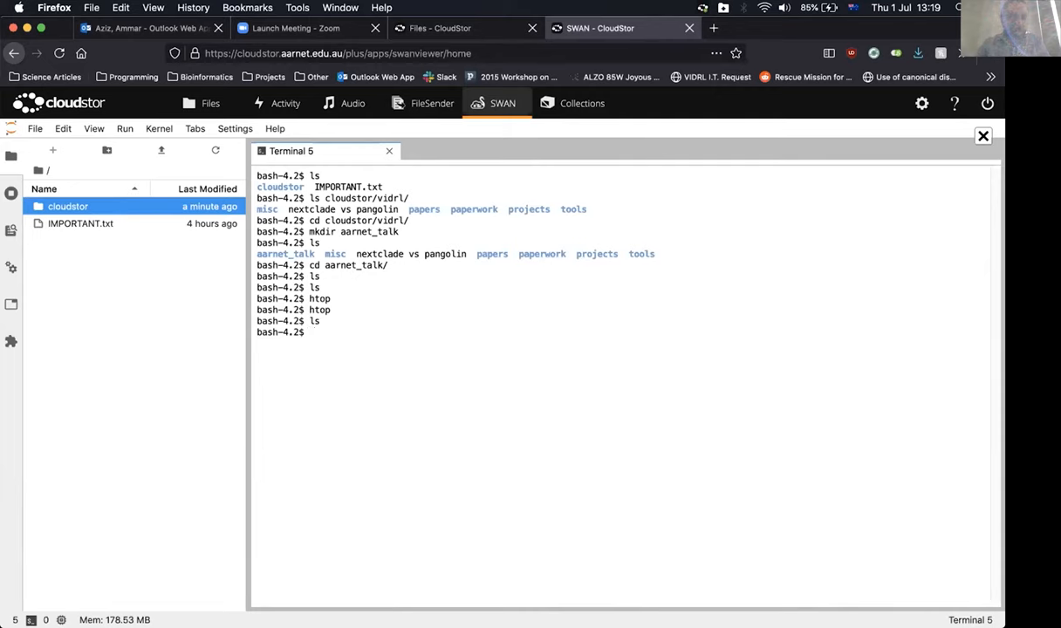
Start R and point its package library at ~/cloudstor/.r/ with .libPaths
type("R")
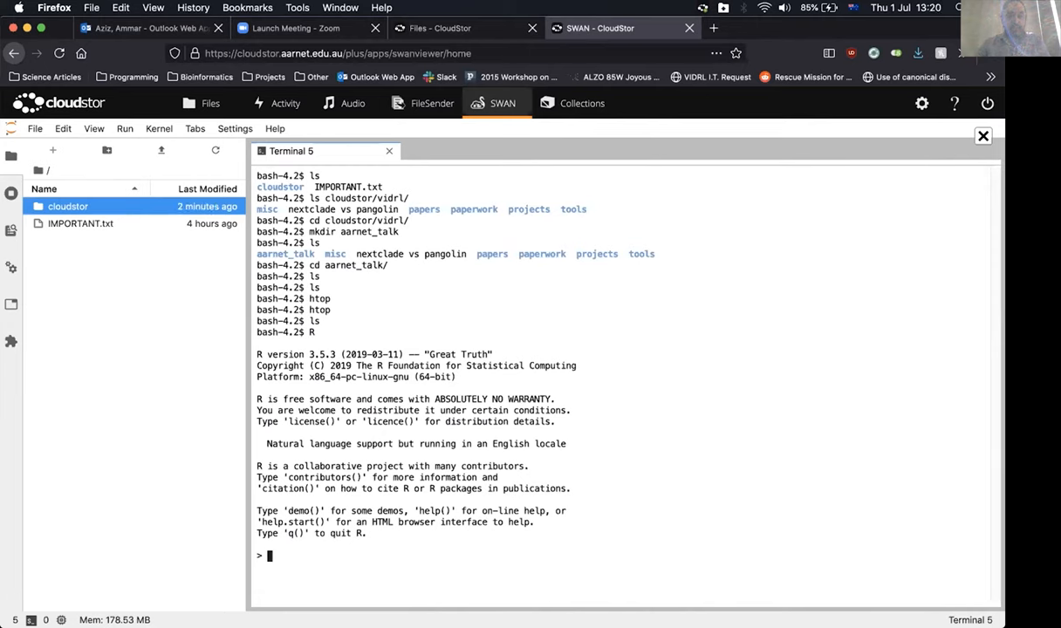
type(".libP")
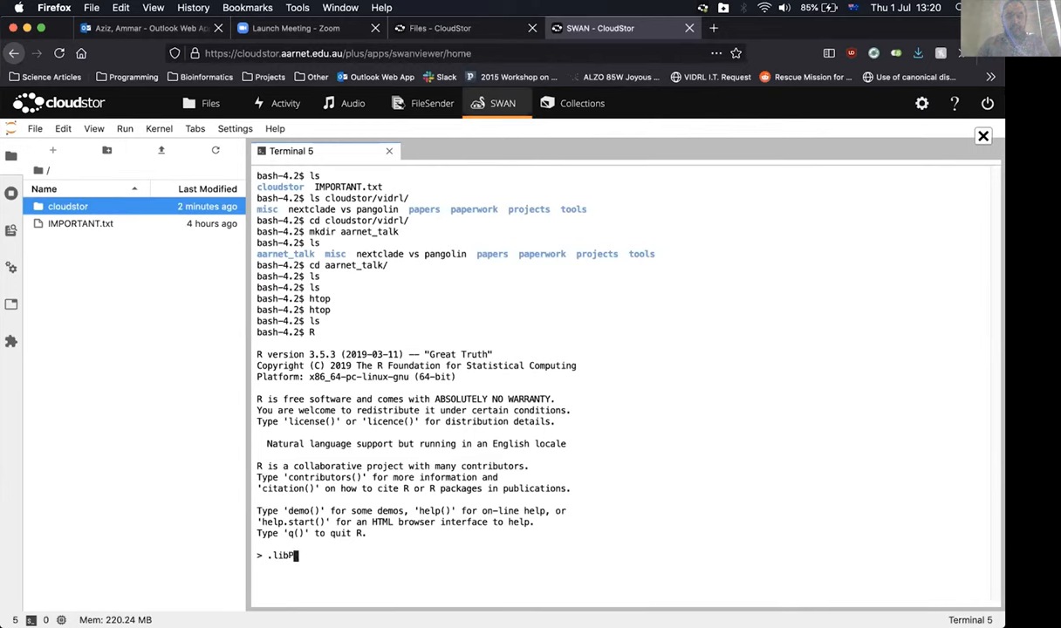
type("ath")
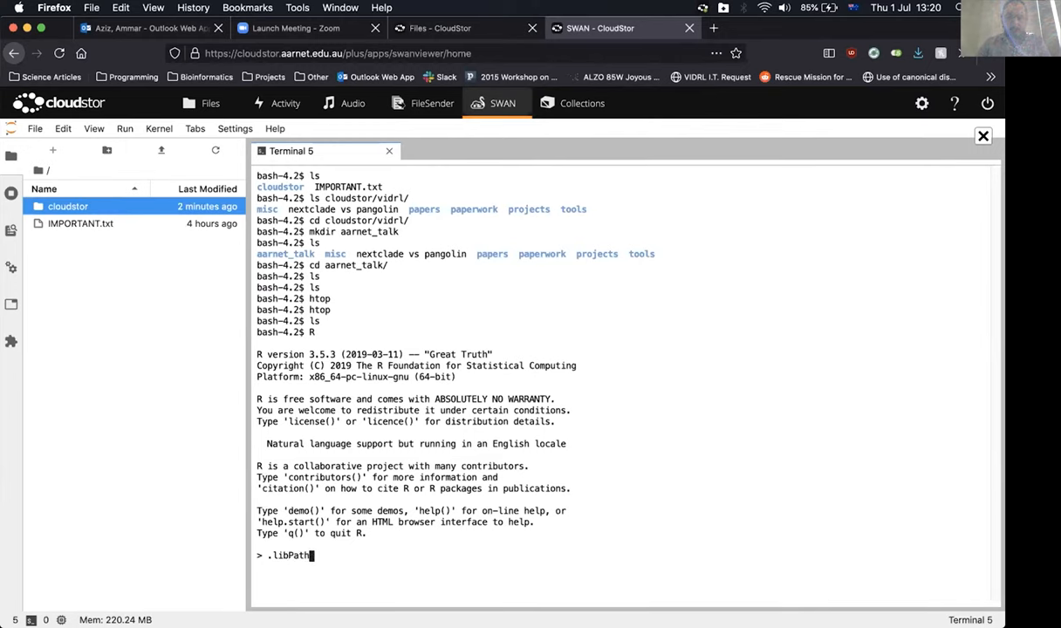
type("(")
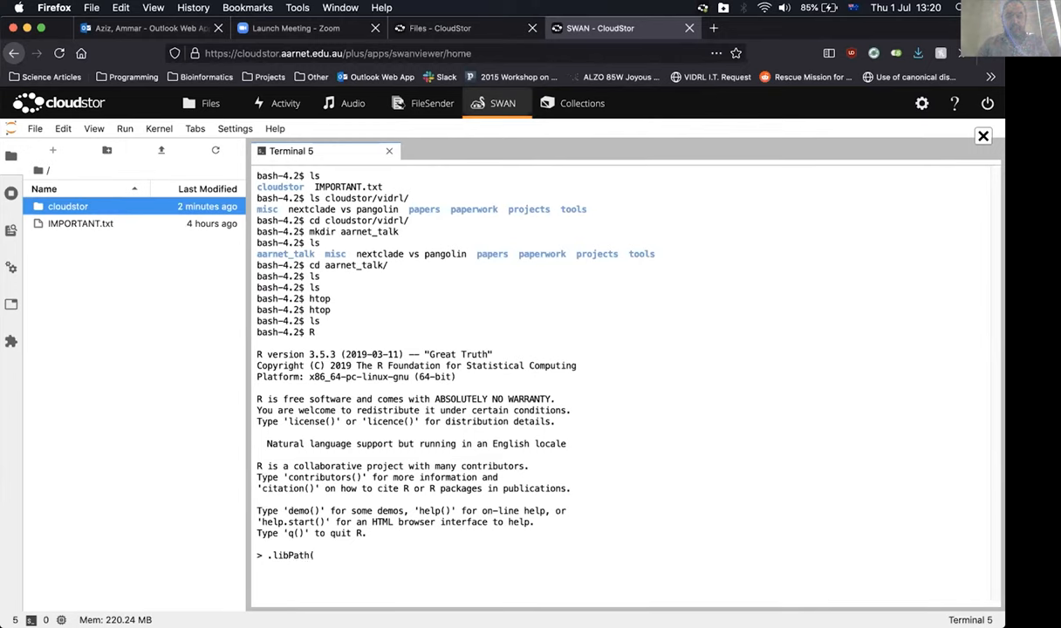
type("'")
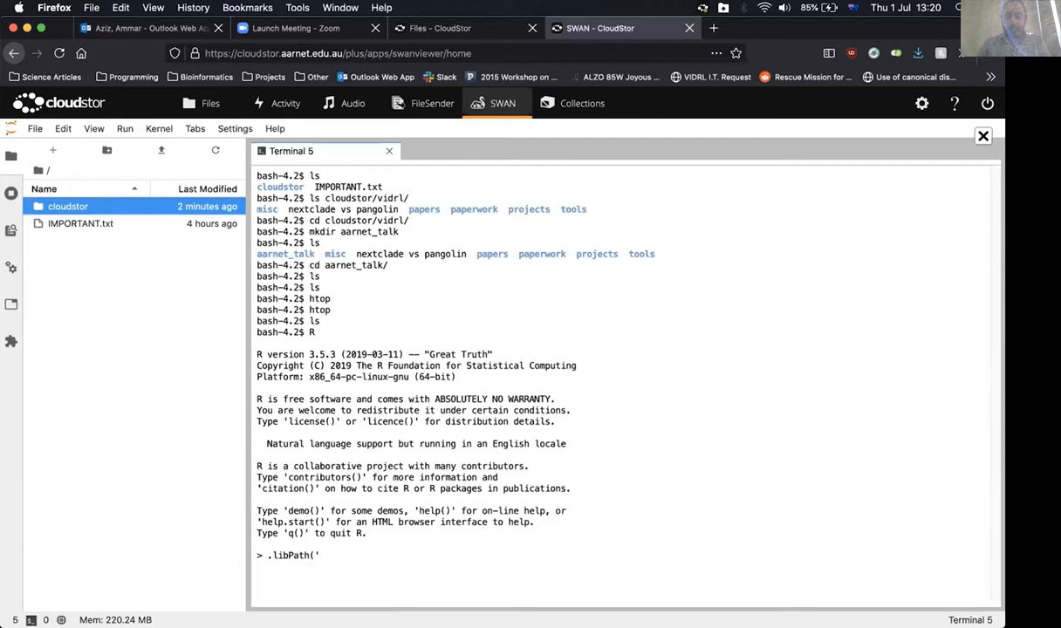
type("~/cloudstor/.r/')")
type(".libPaths(")
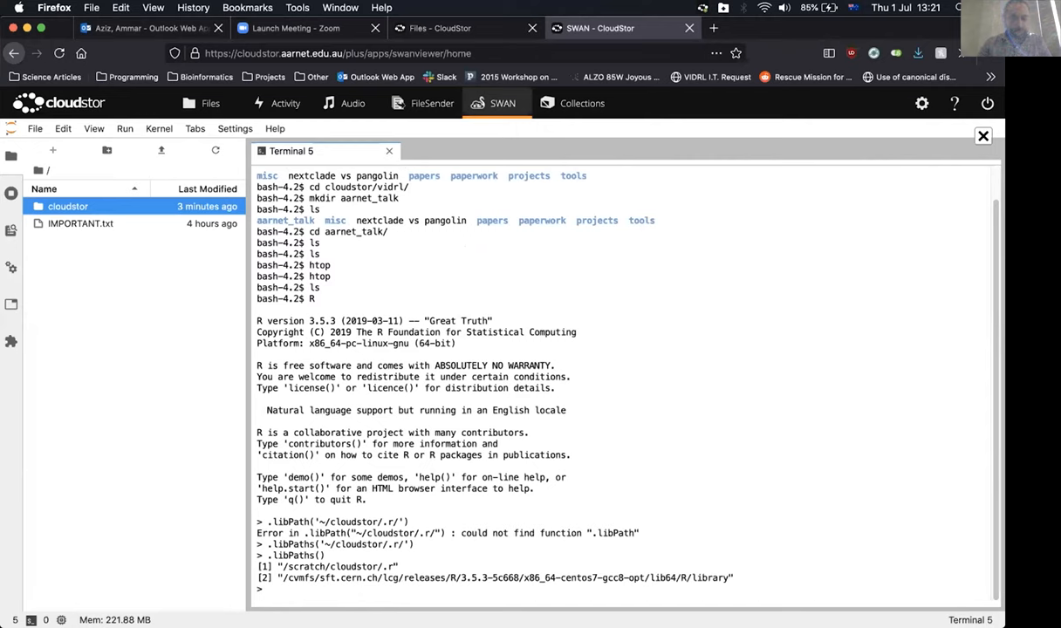
Begin installing dplyr with install.packages, then quit R with q()
type("install")
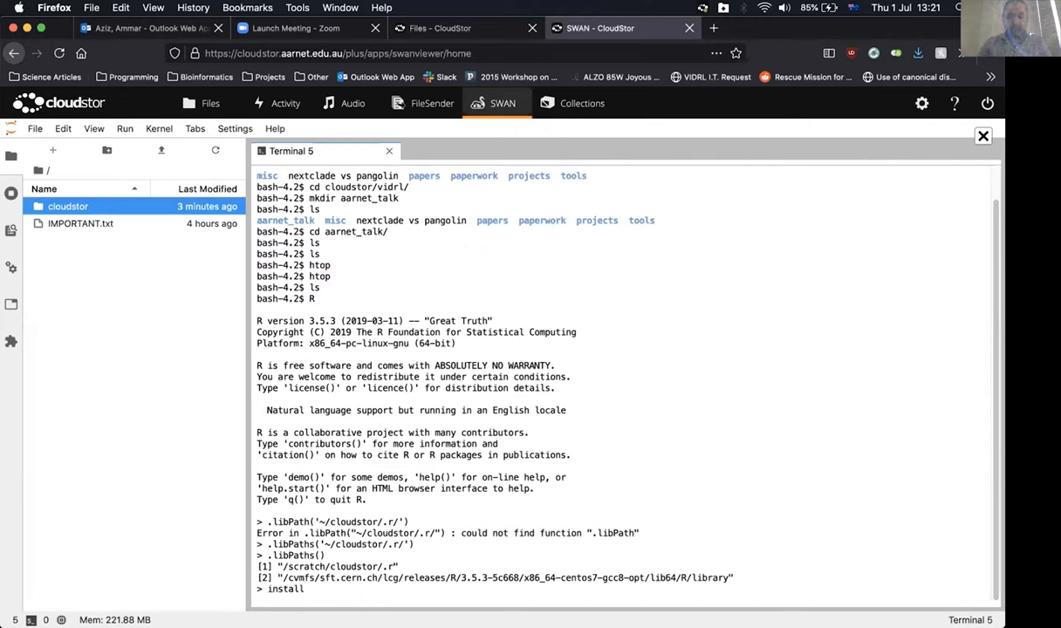
type(".packages('")
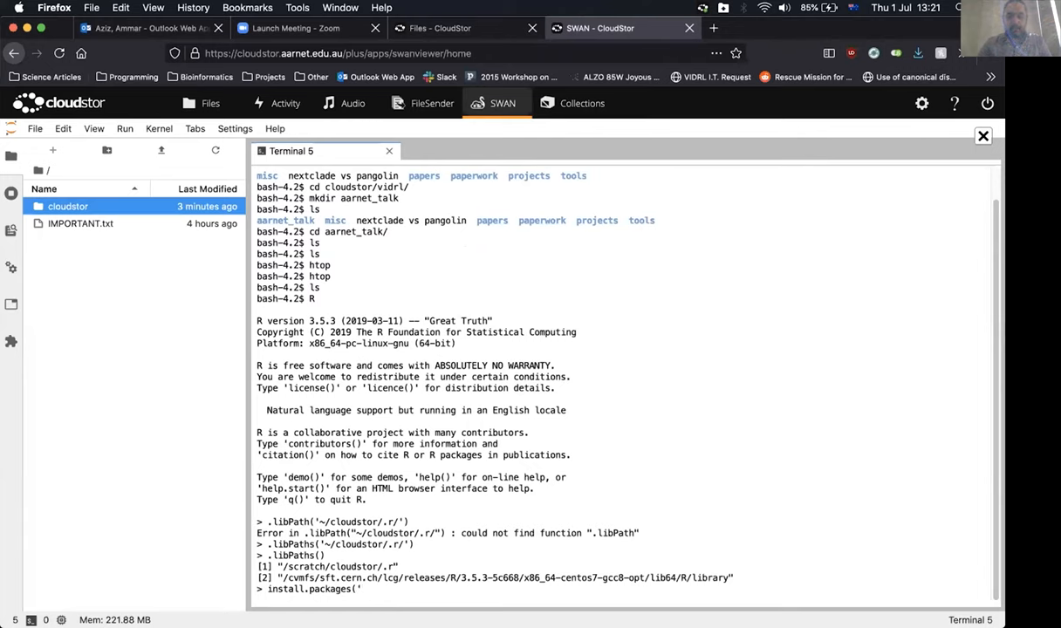
type("dply")
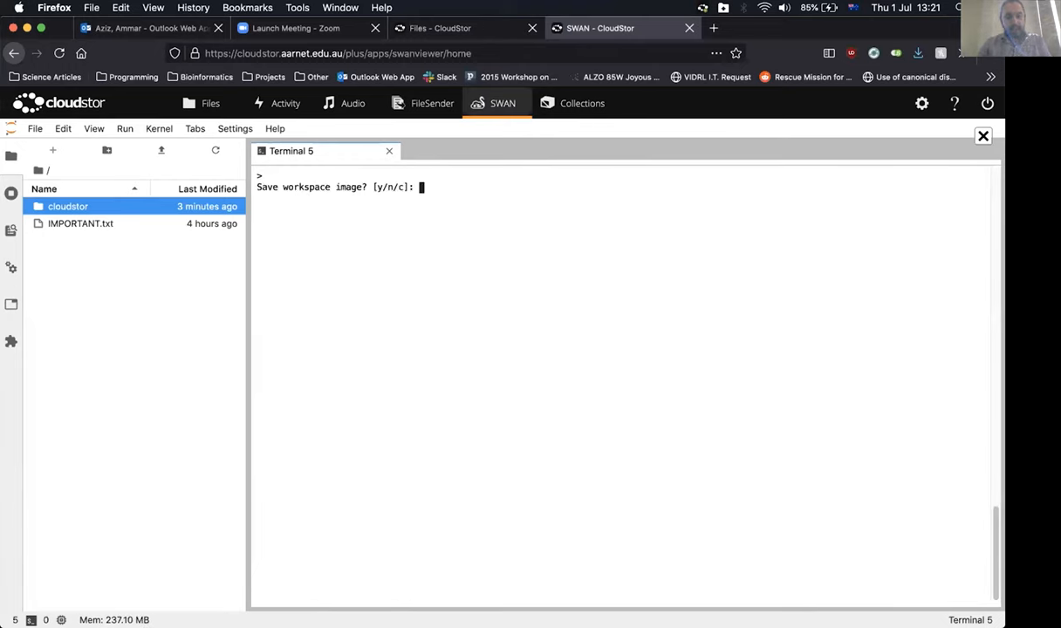
Decline saving the workspace and open rsvreports_run.R from rsvReports in nano
type("n")
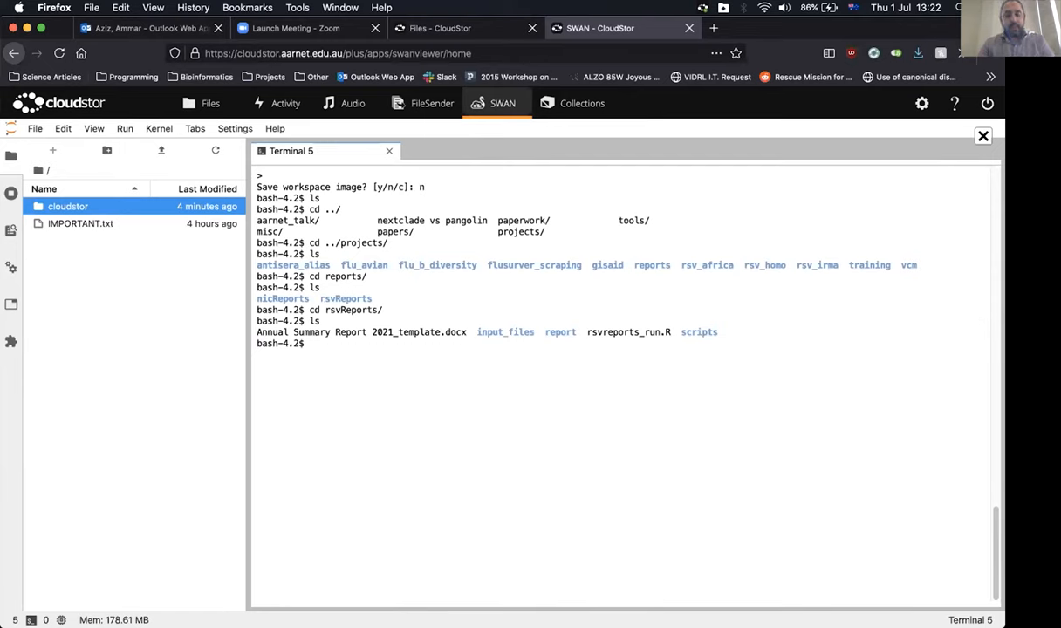
type("nano r")
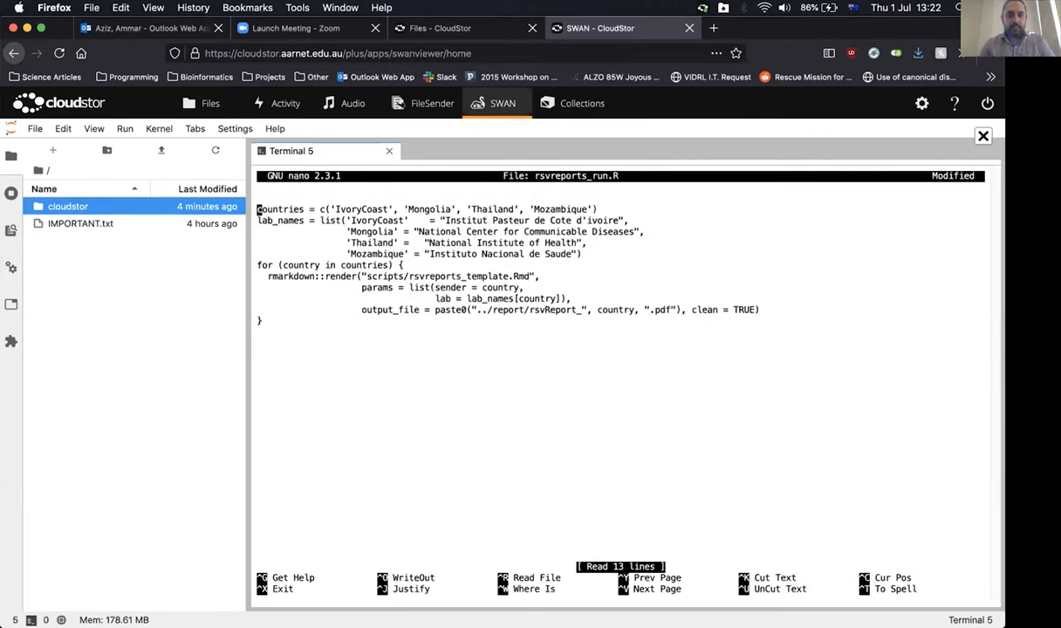
Add .libPaths('~/cloudstor/.r') as the first line of rsvreports_run.R and save it
type(".libPaths")
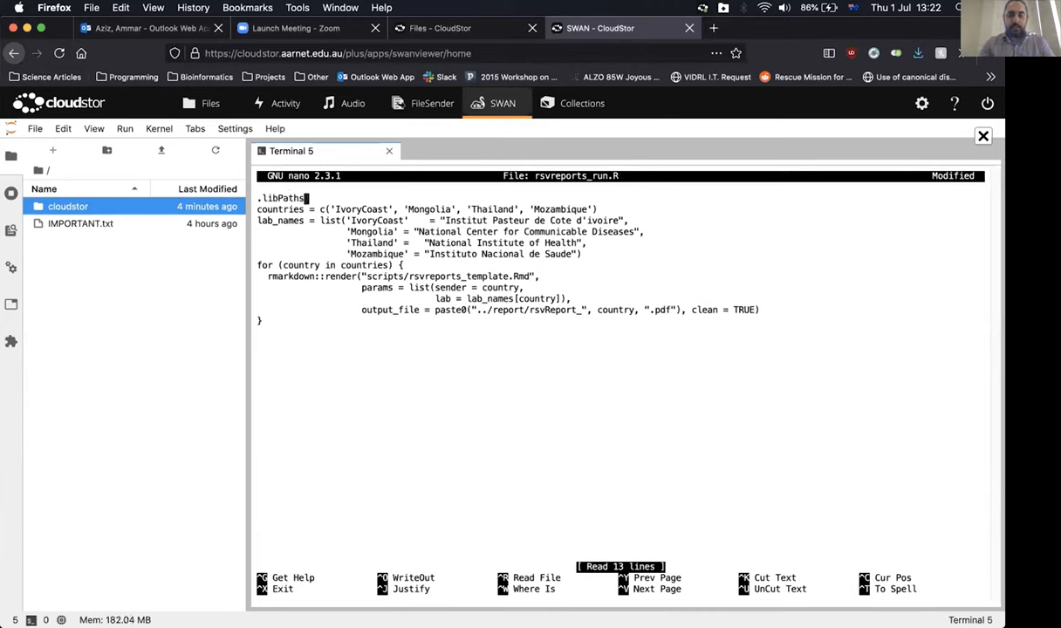
type("('~/cloudstor/.r'")
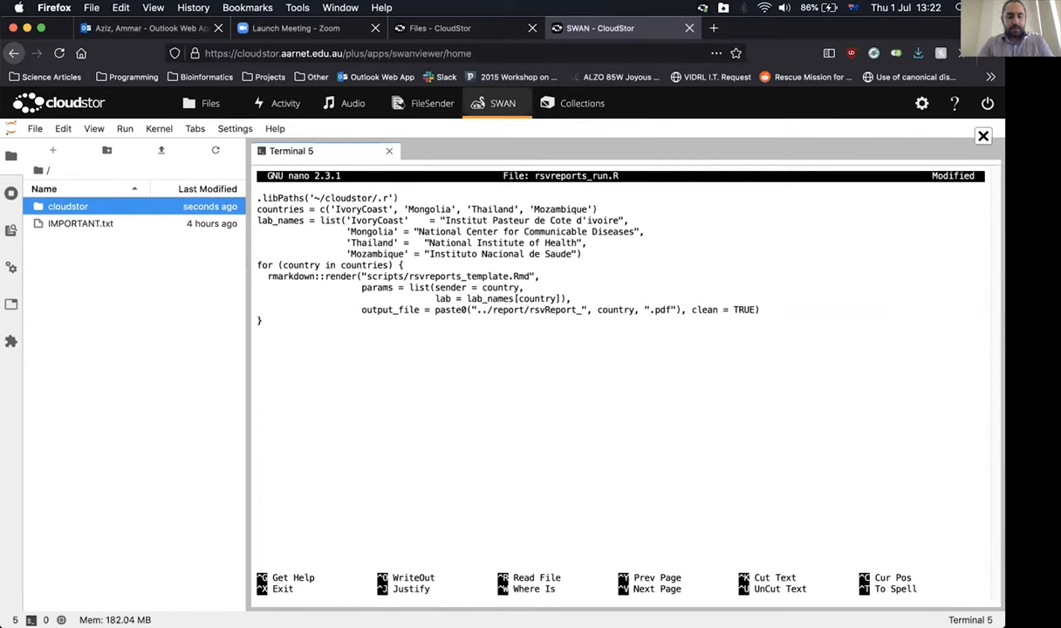
key("ctrl+o")
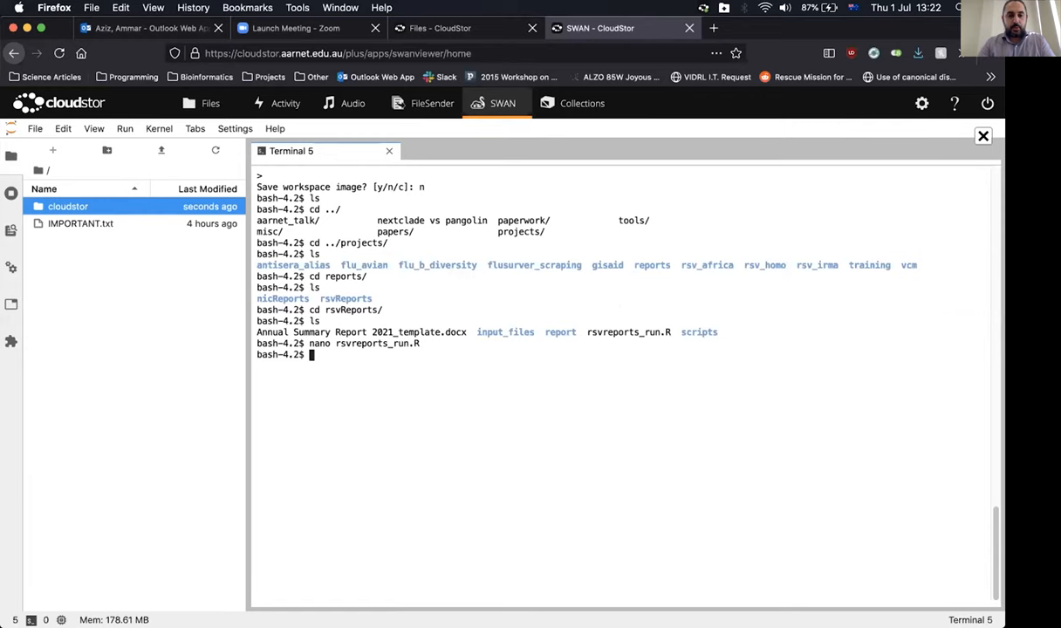
Start a nano command to edit a file in the scripts/ folder
type("nano scripts/")
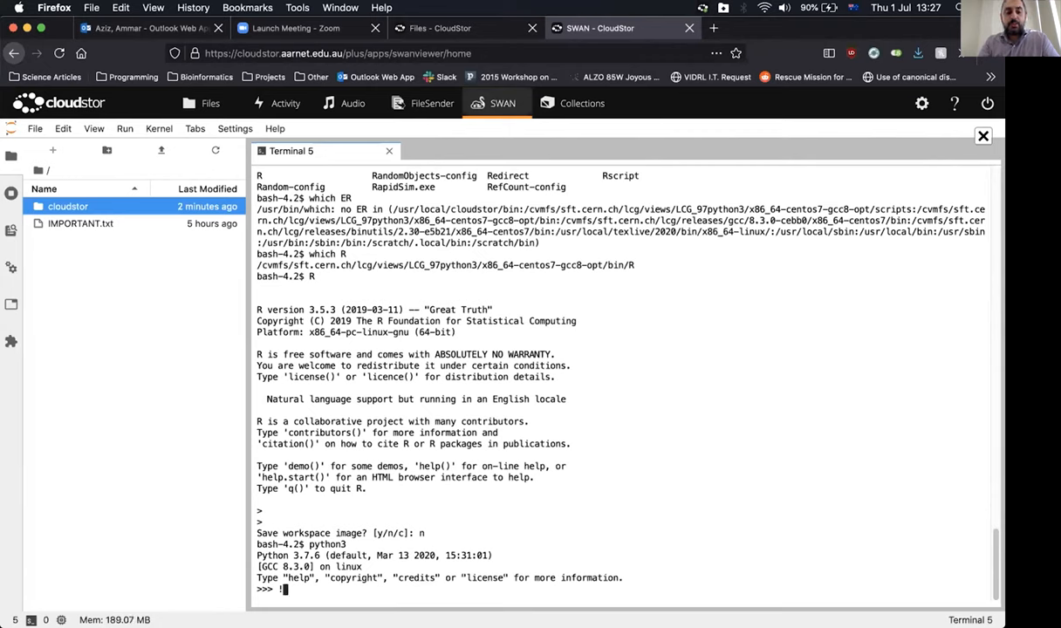
Abandon pip, list the rsvReports folder with ls, and begin typing Rscript
type("pip")
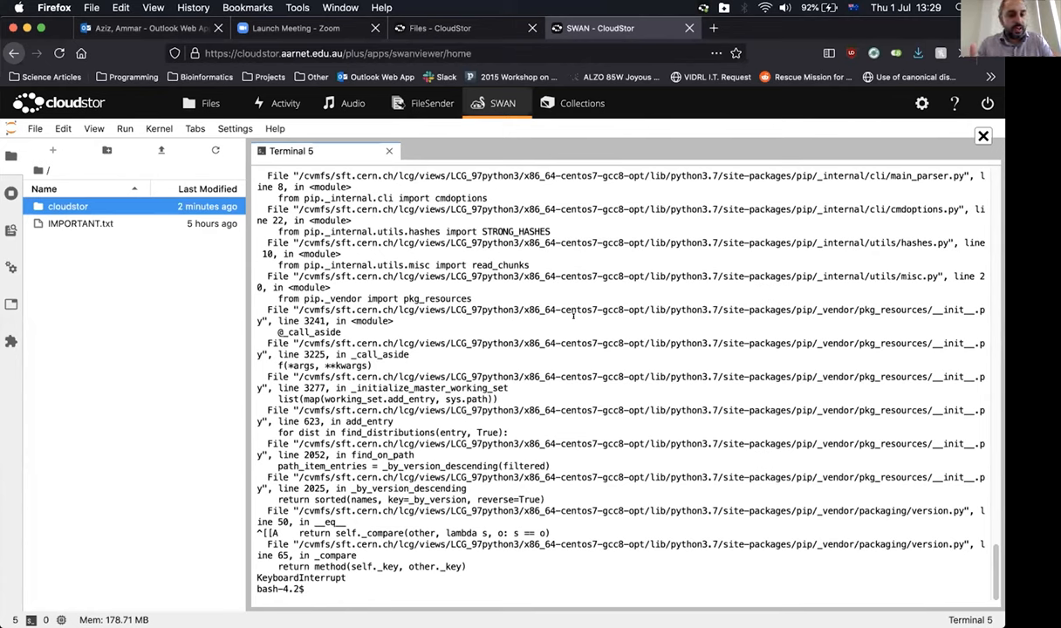
type("Rsc")
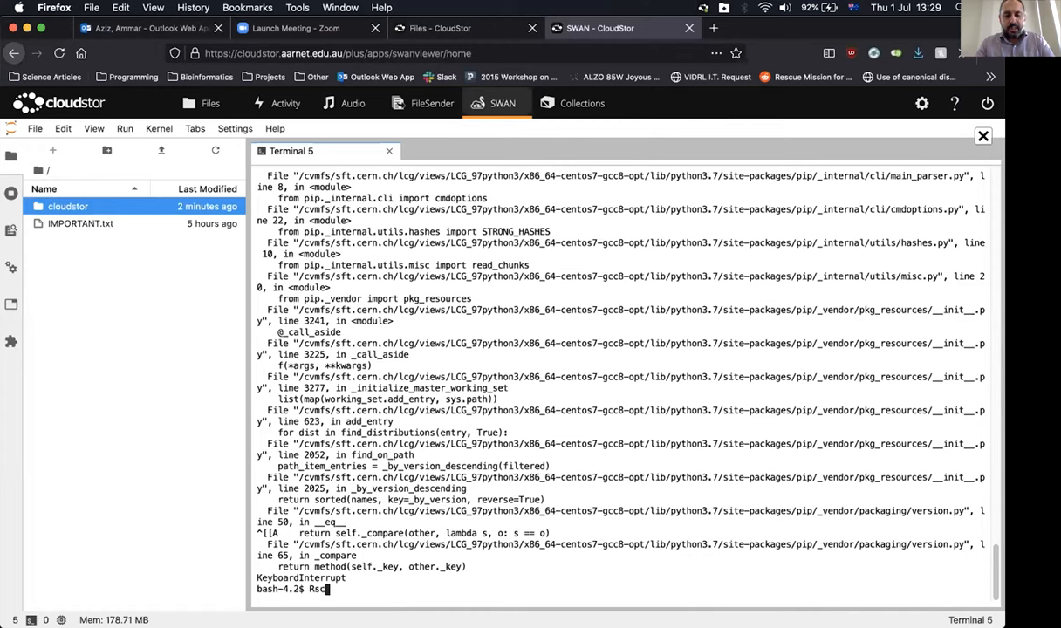
type("ript")
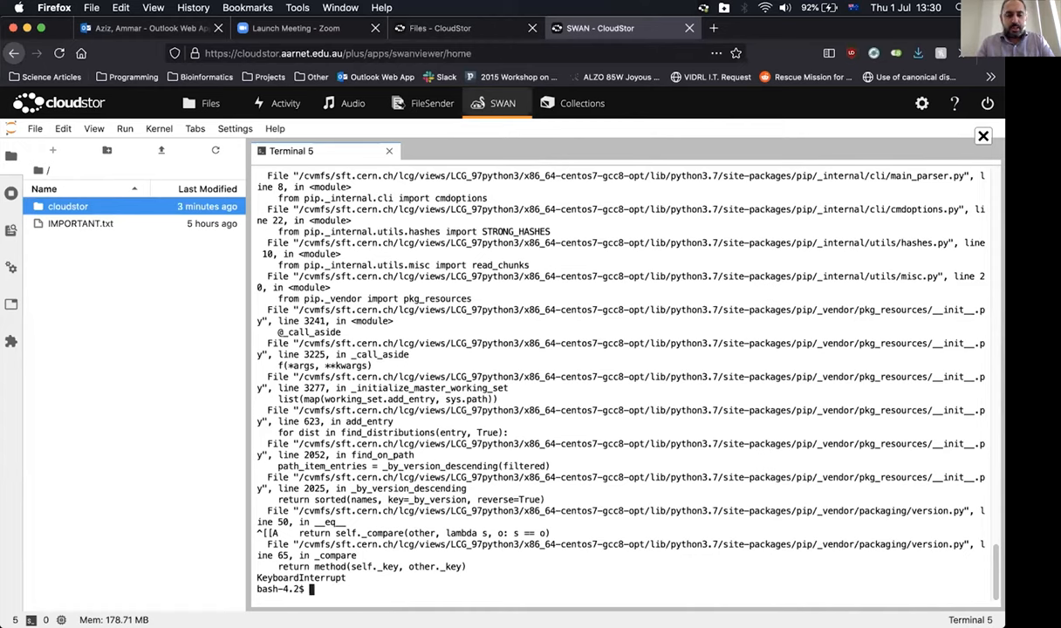
type("ls")
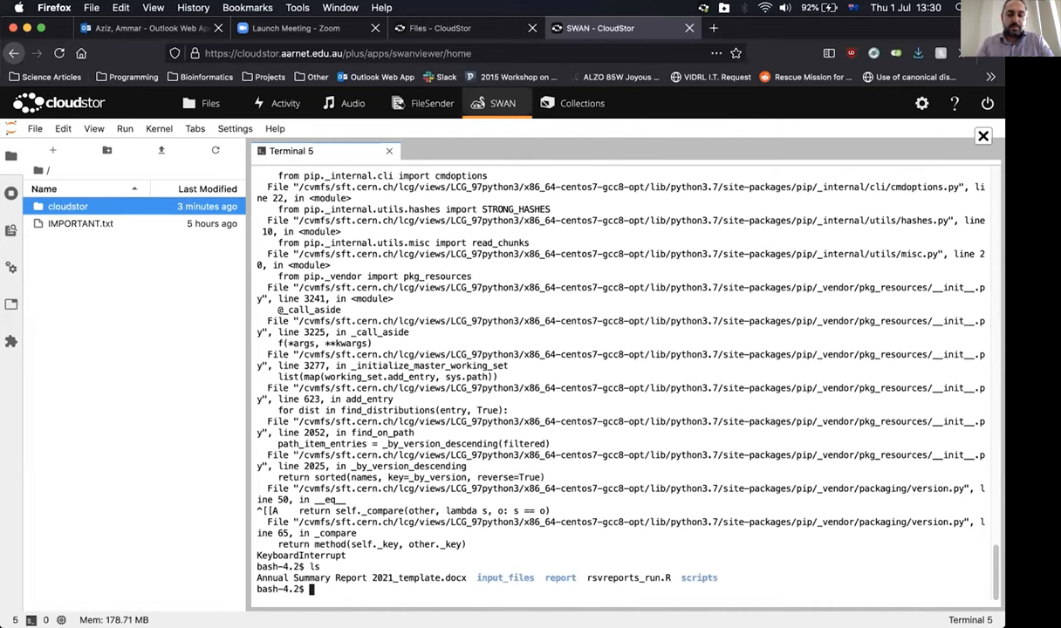
type("S")
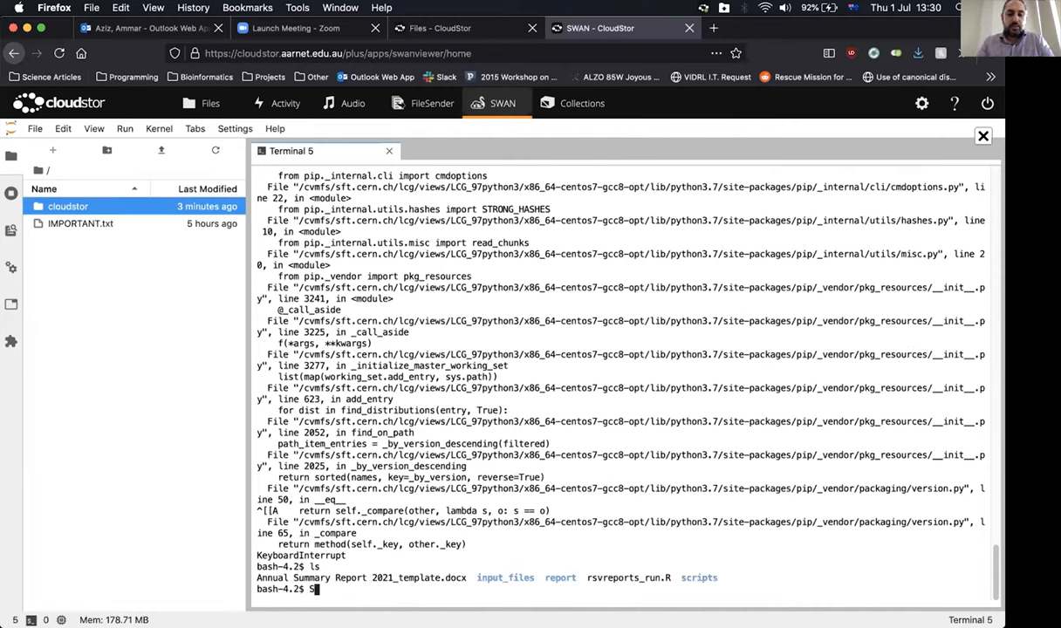
type("Rsc")
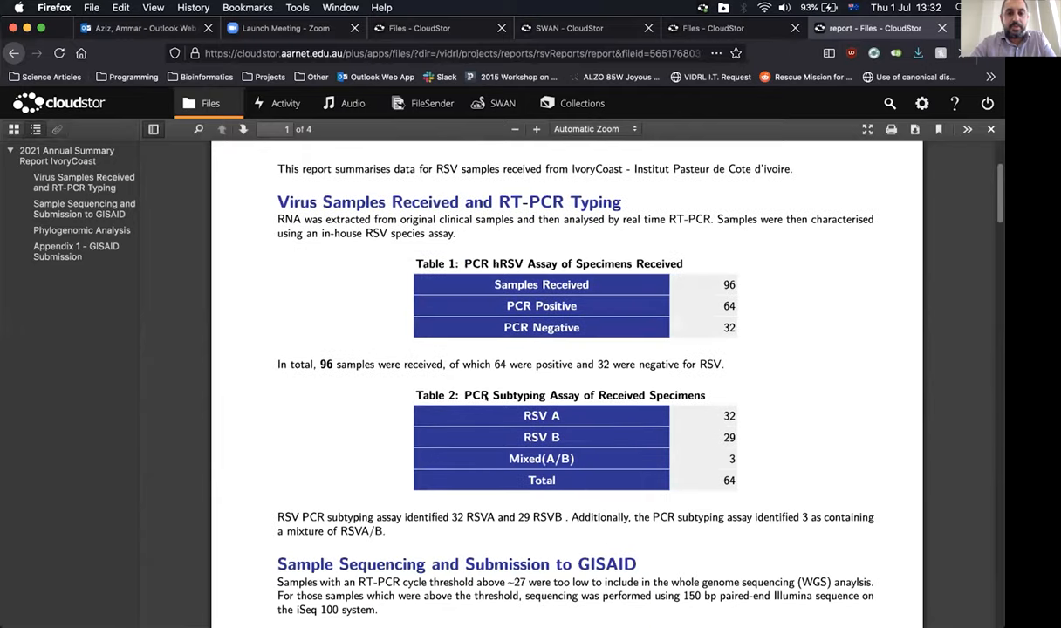
Scroll the IvoryCoast 2021 report down to the RSVA phylogenomic tree
scroll("down", 3)
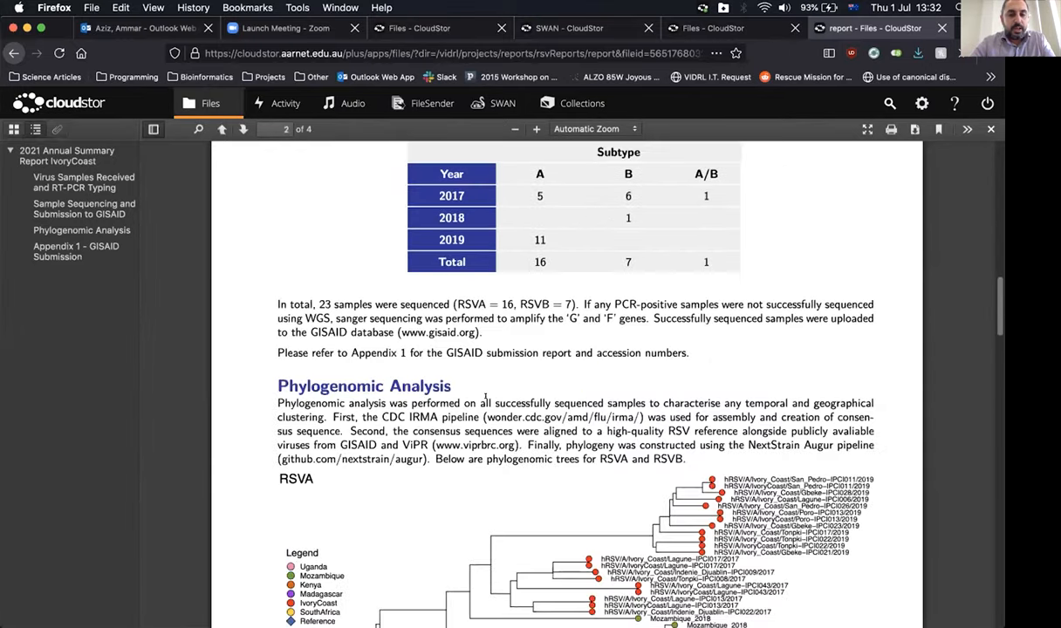
scroll("down", 3)
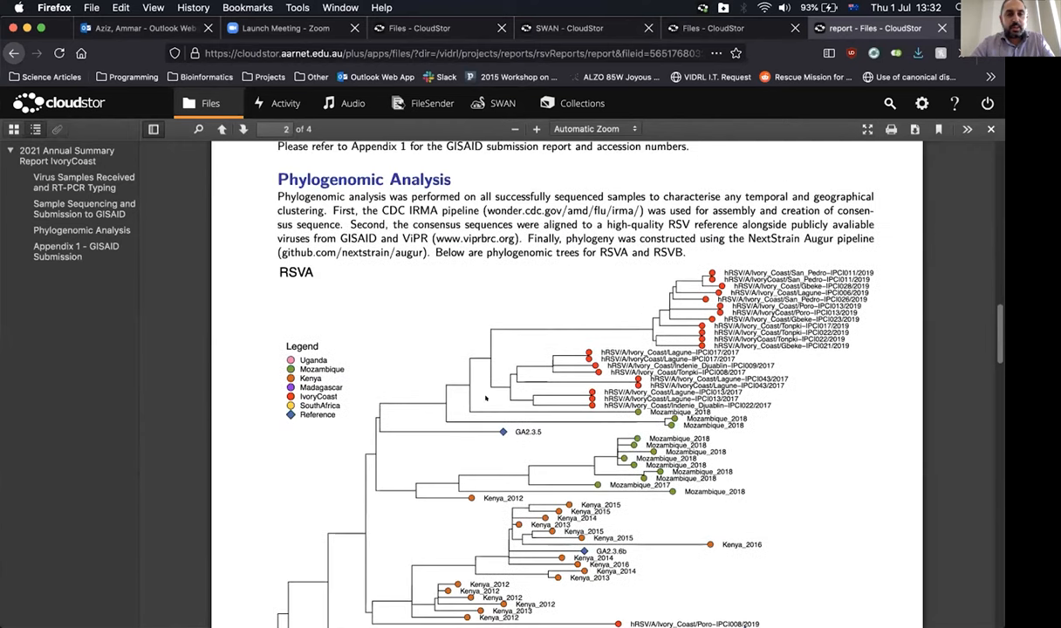
right_click(487, 398)
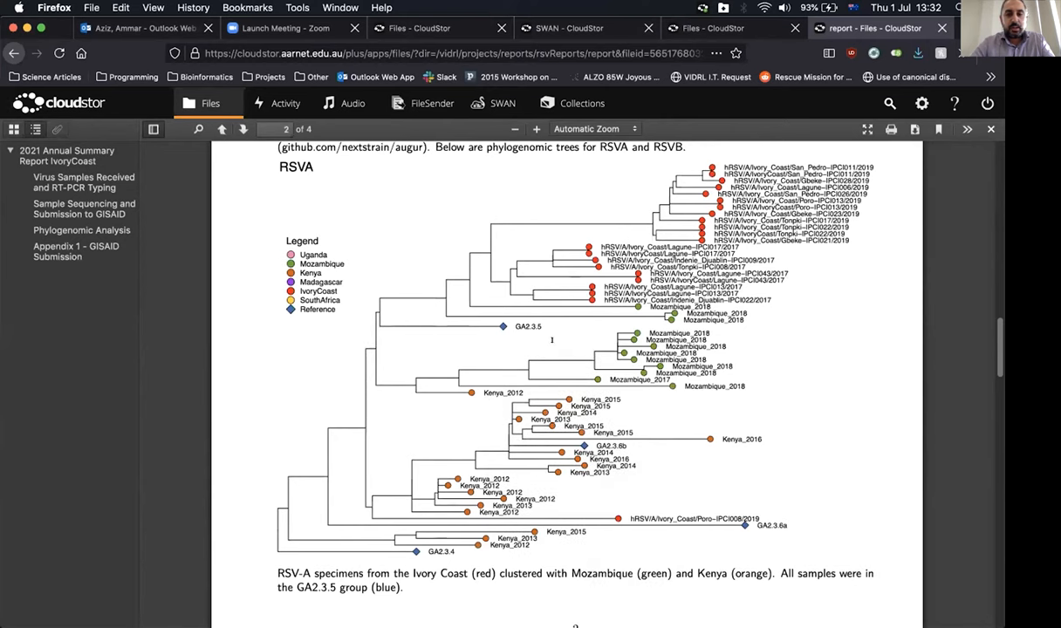
scroll("down", 3)
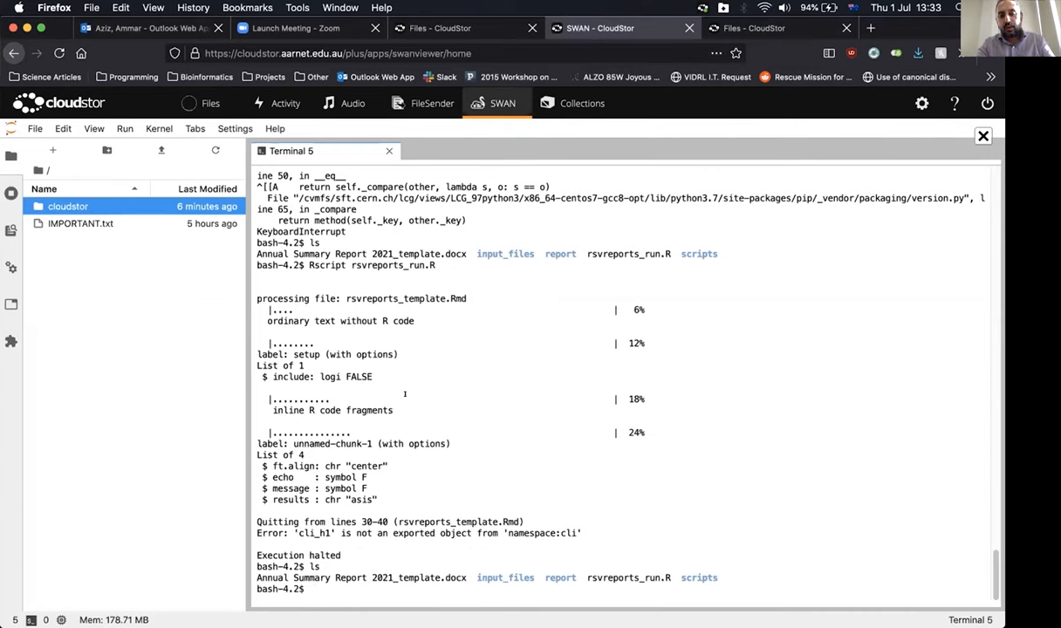
Type wget at the SWAN terminal prompt
type("w")
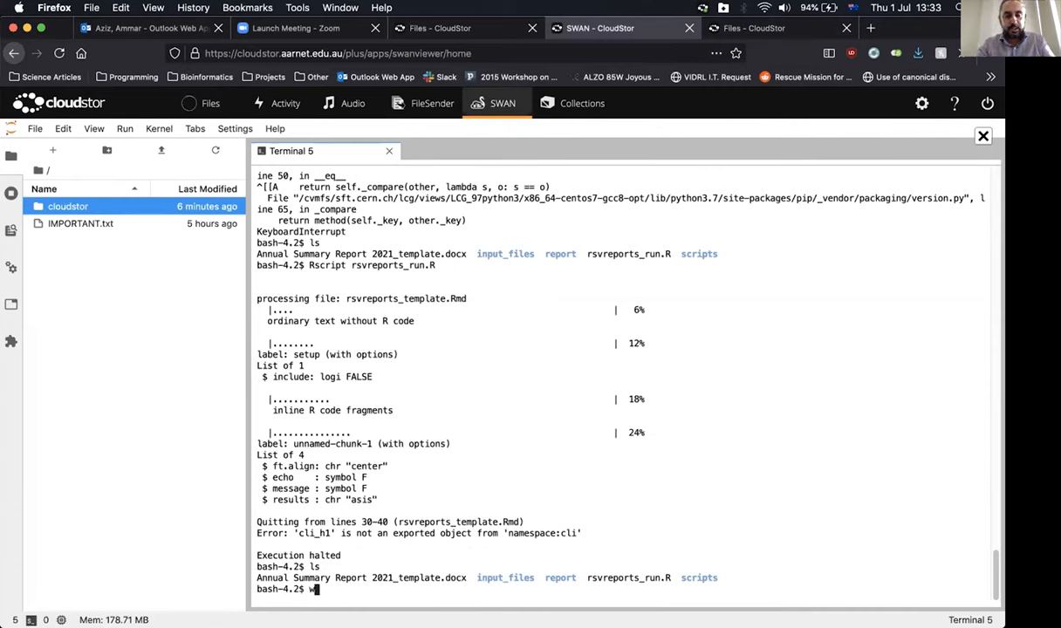
type("get")
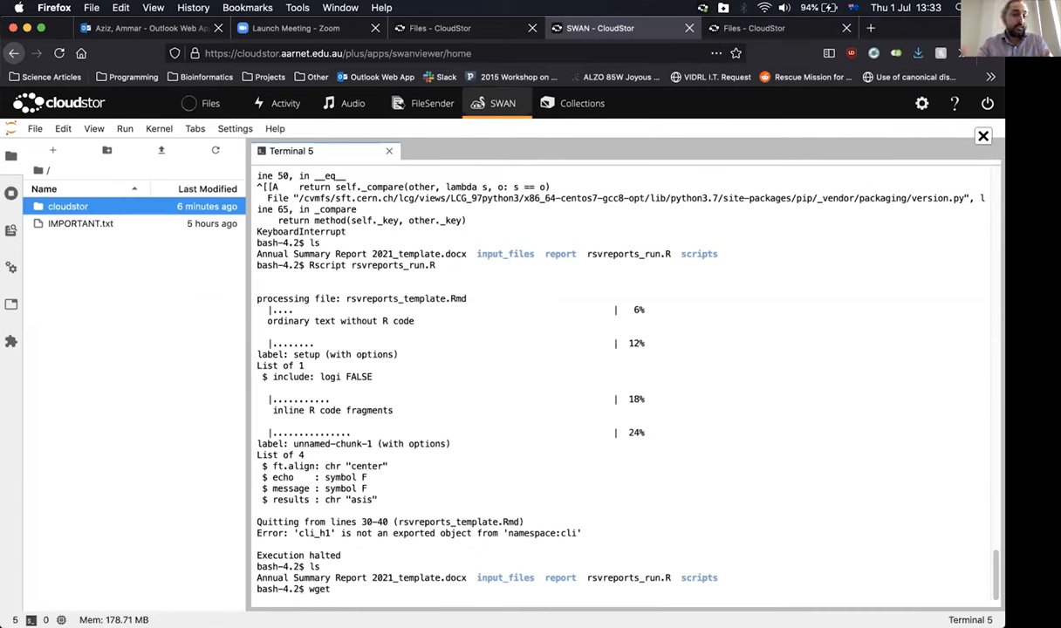